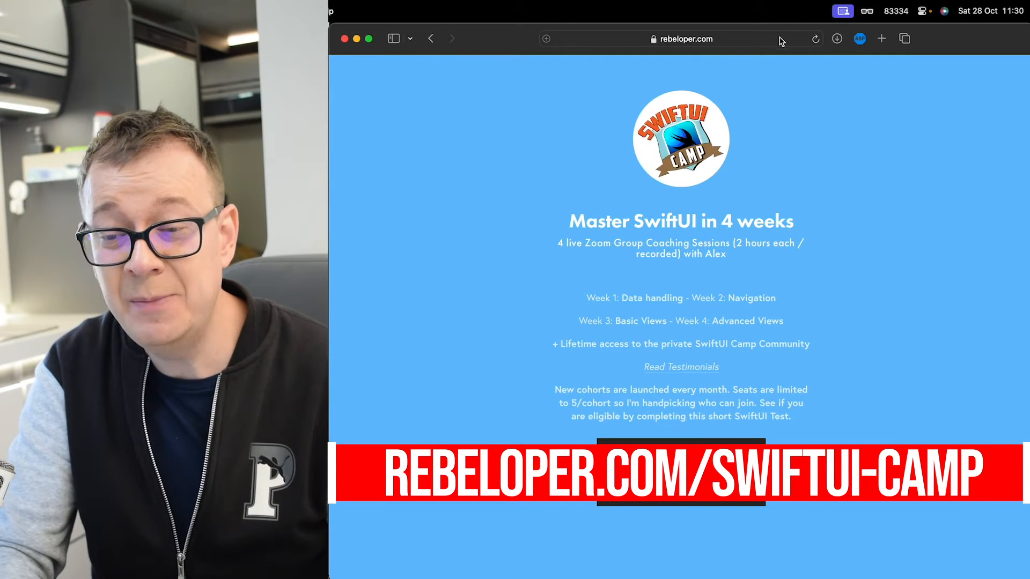
Hide the debug area and replace Text("Map") on line 20 with an empty Map { } block
left_click(679, 38)
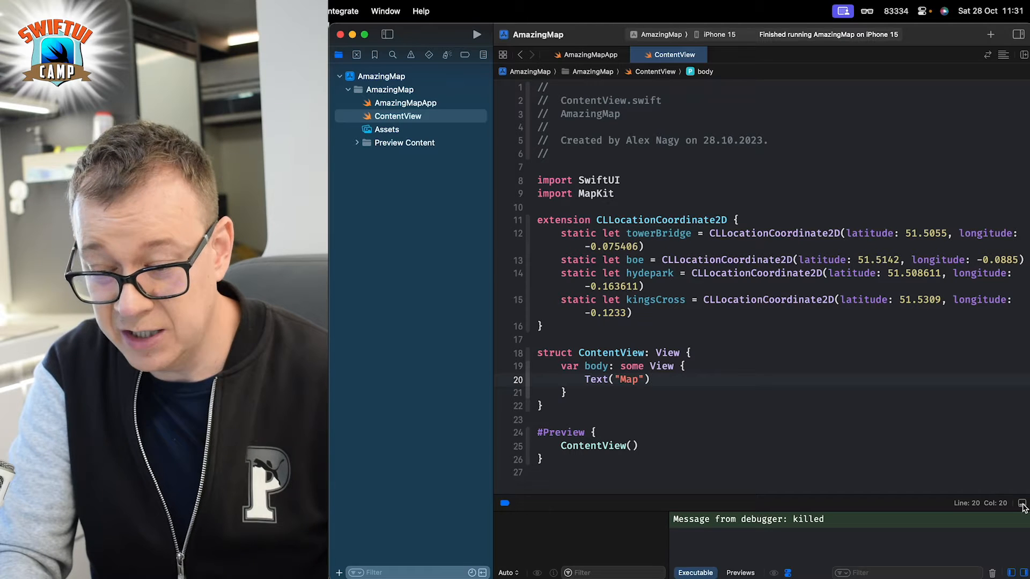
left_click(1021, 503)
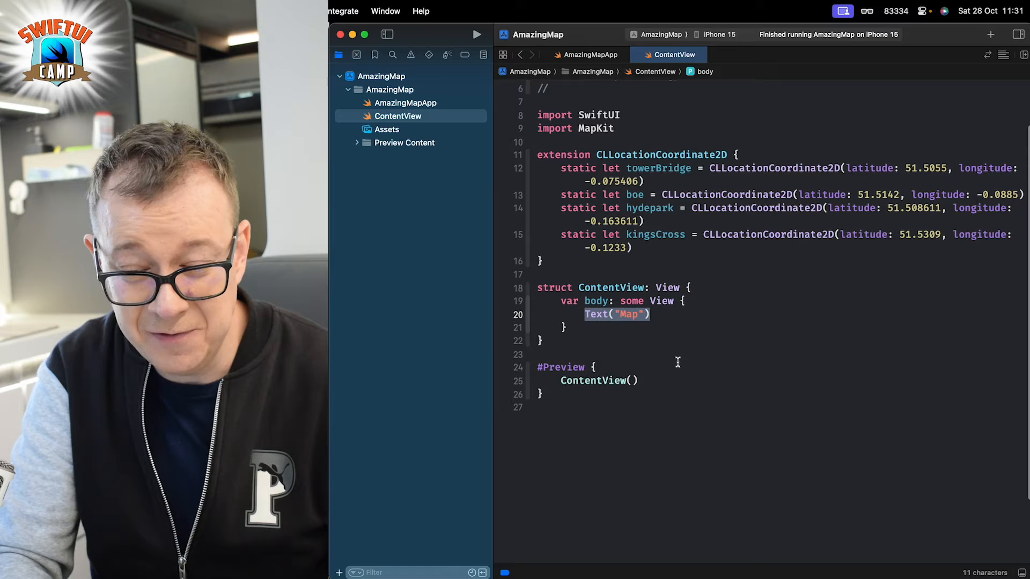
type("Map {")
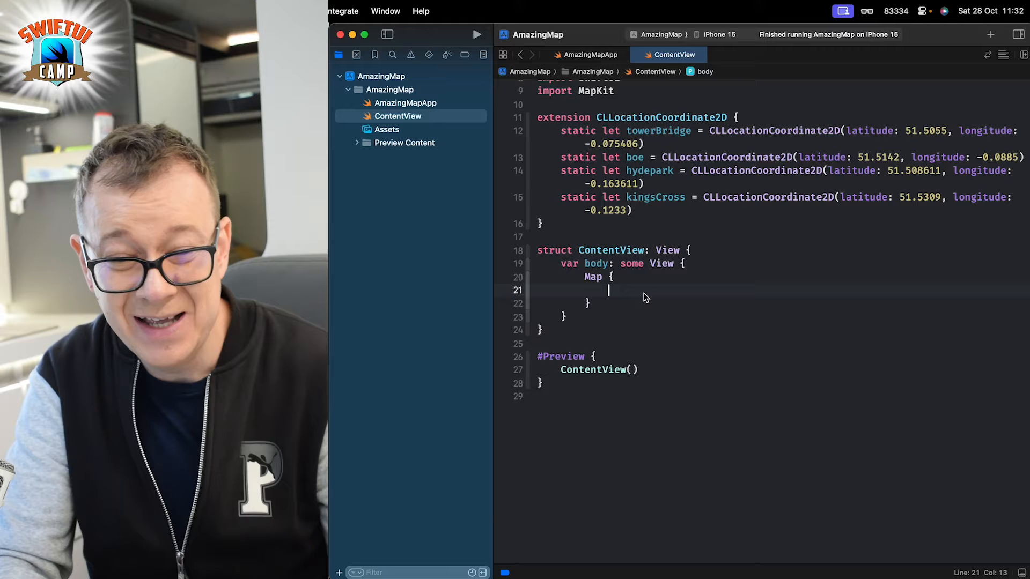
Add Marker("Tower Bridge", coordinate: .towerBridge) inside Map and run it in the iPhone 15 simulator
type("M")
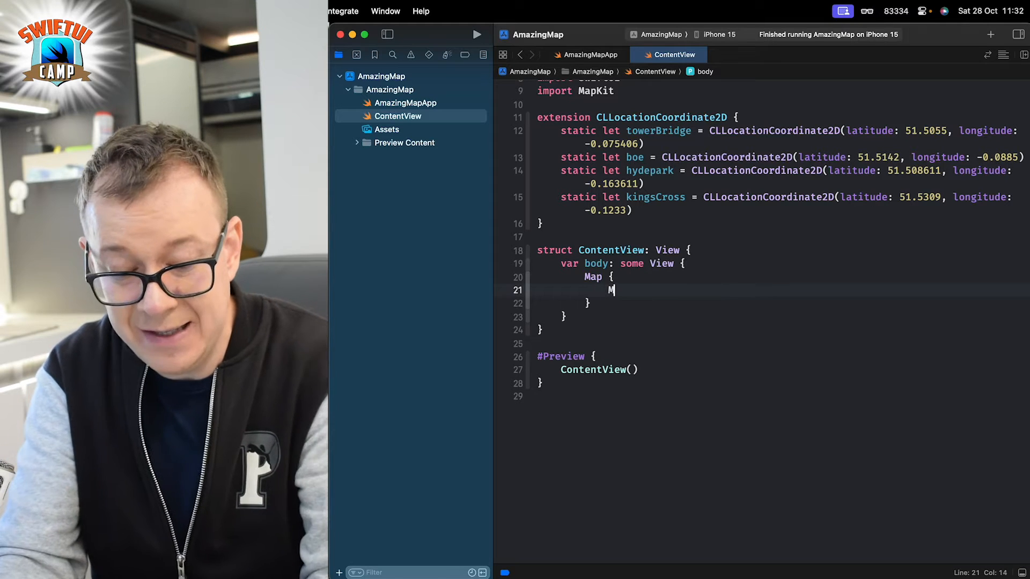
type("ar")
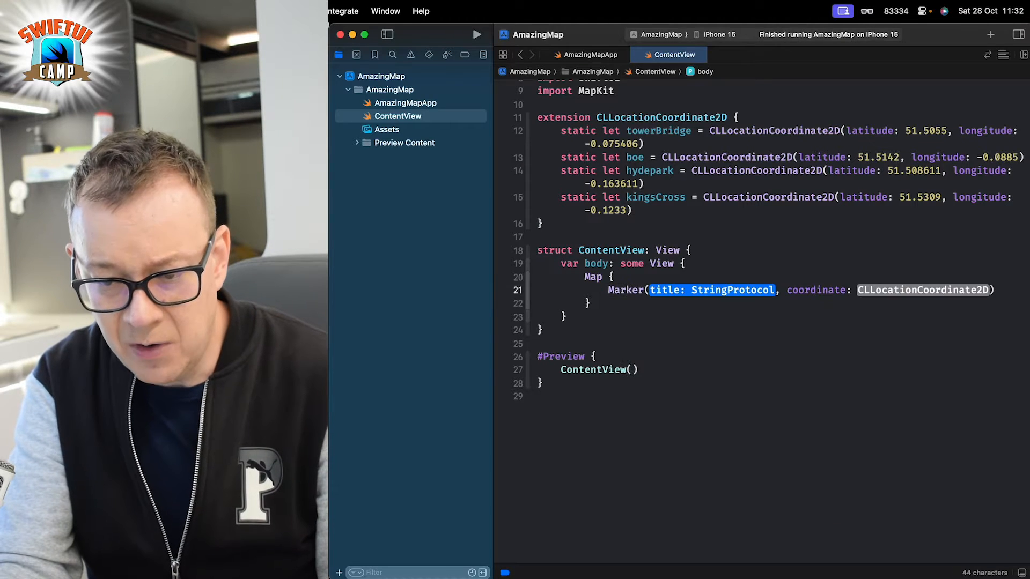
type("\"\"")
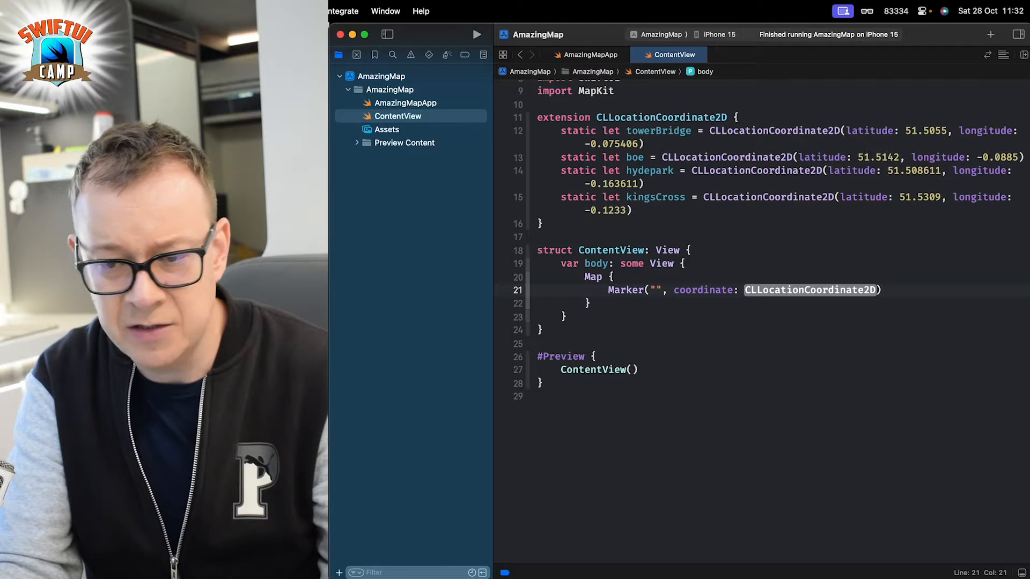
type("T")
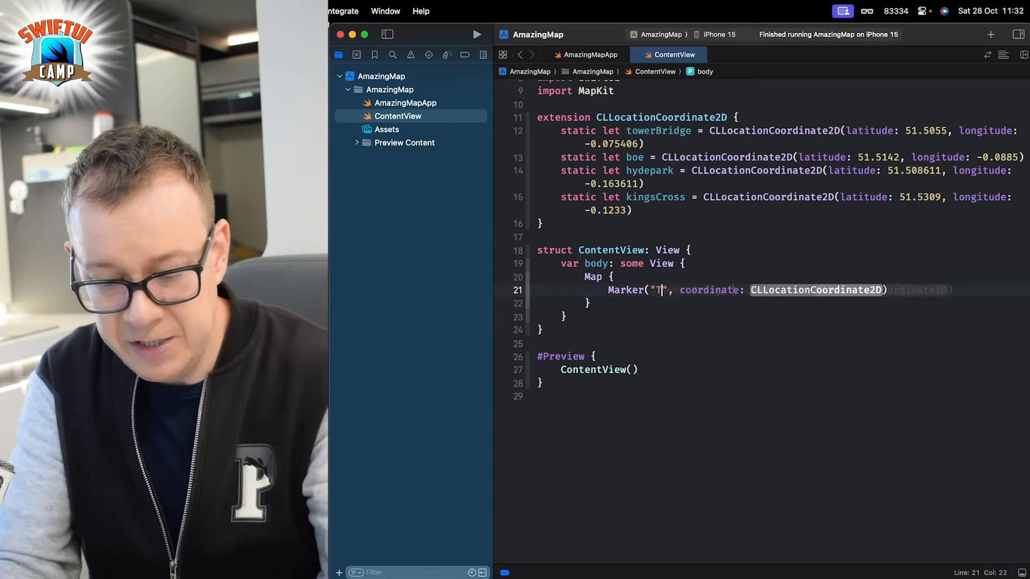
type("ower Bridge\", coordinate: .towerBridge")
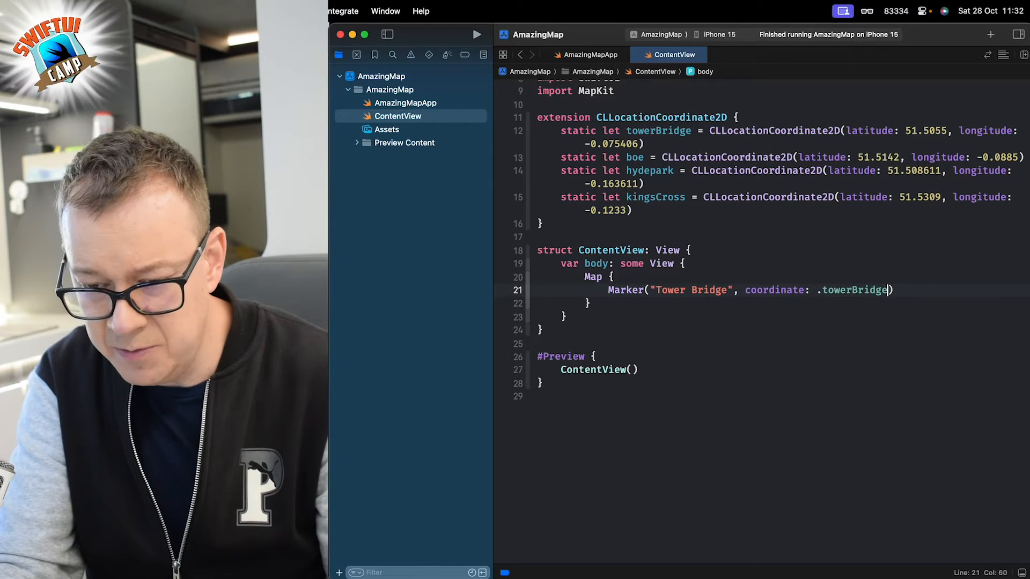
left_click(477, 34)
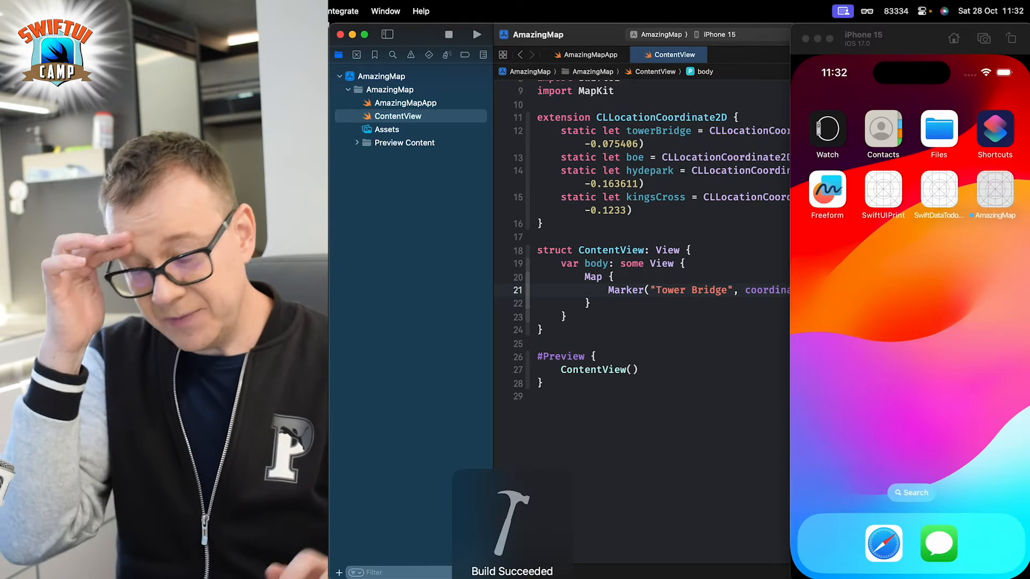
left_click(477, 35)
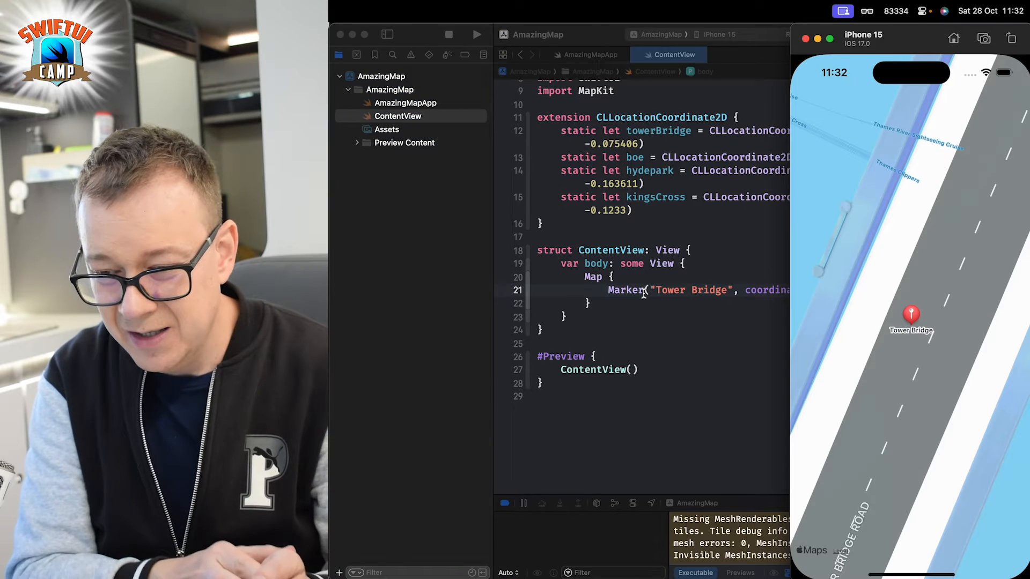
mouse_move(924, 324)
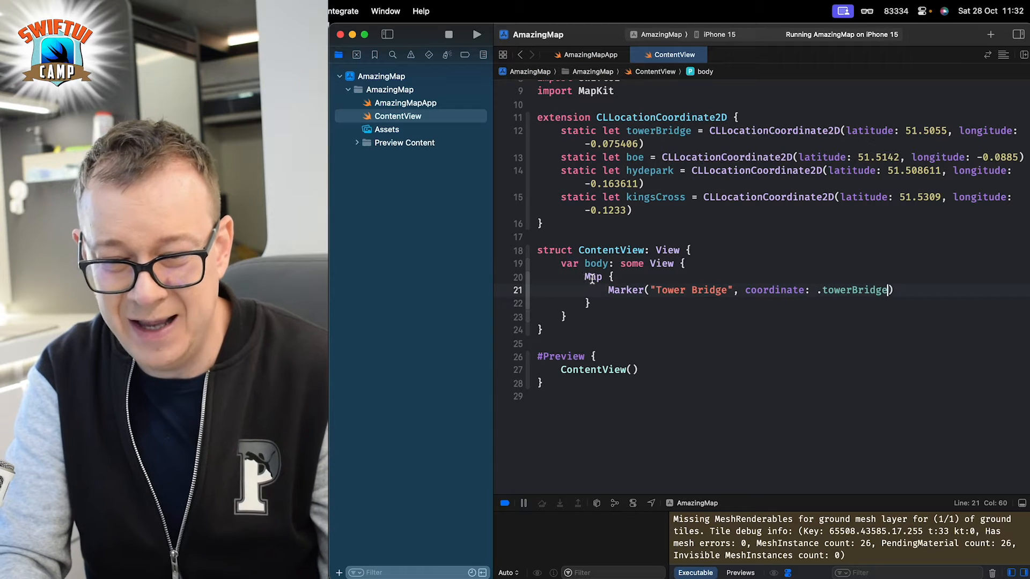
Add Marker("Hyde Park", coordinate: .hydepark) after the Tower Bridge marker
double_click(591, 276)
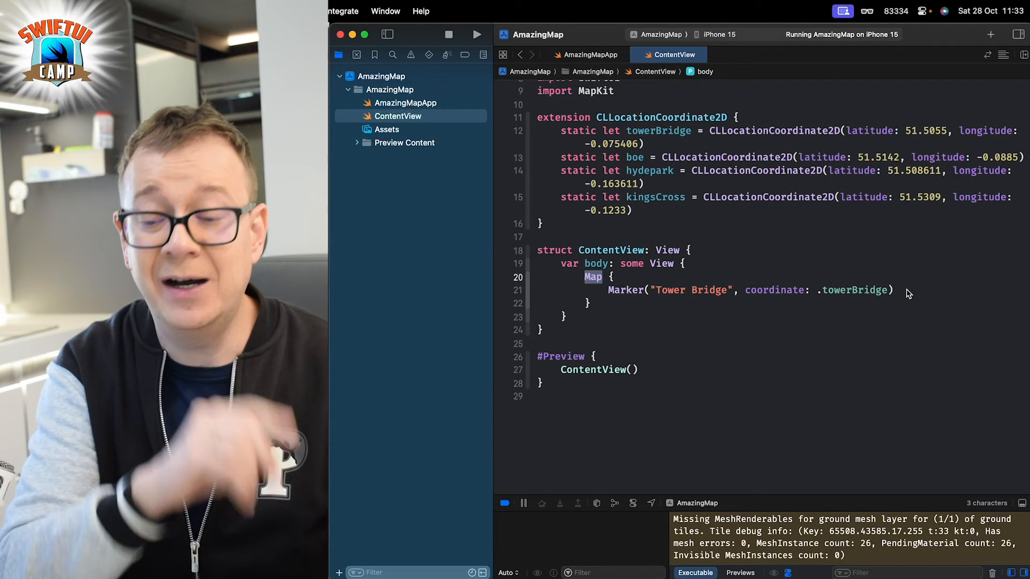
left_click(895, 290)
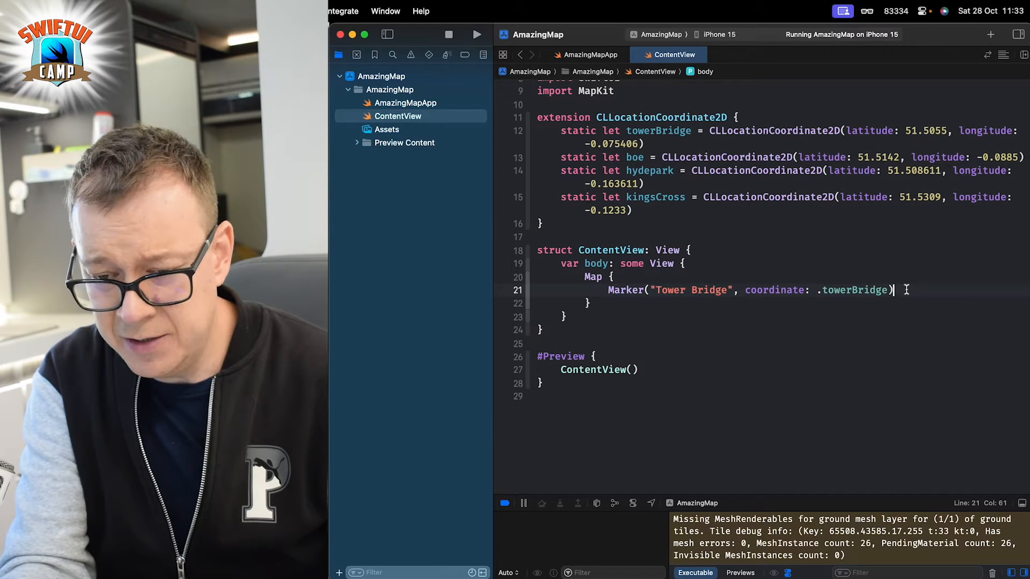
type("Mar")
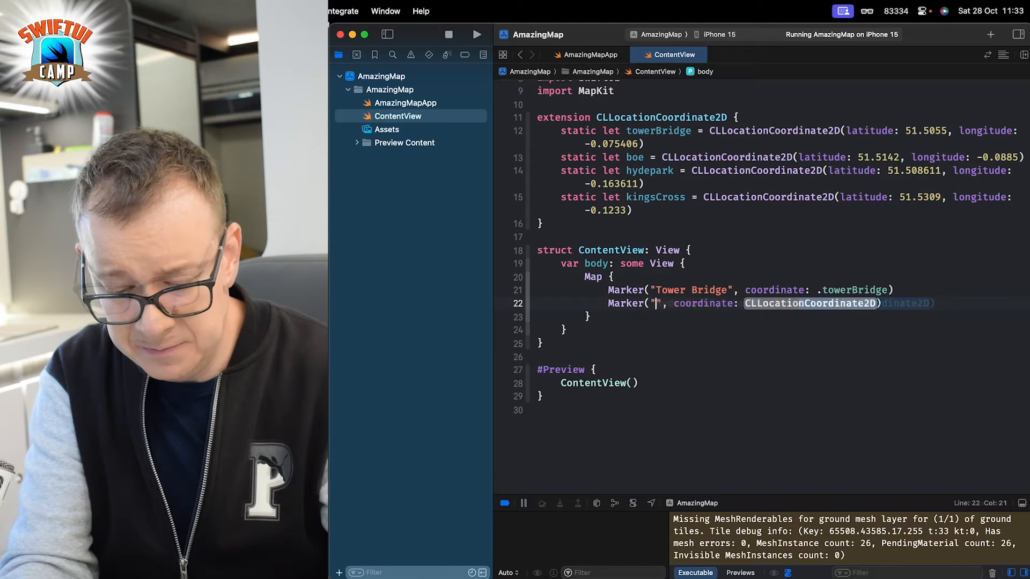
type("Hyde Park\", coordinate: .hydepark")
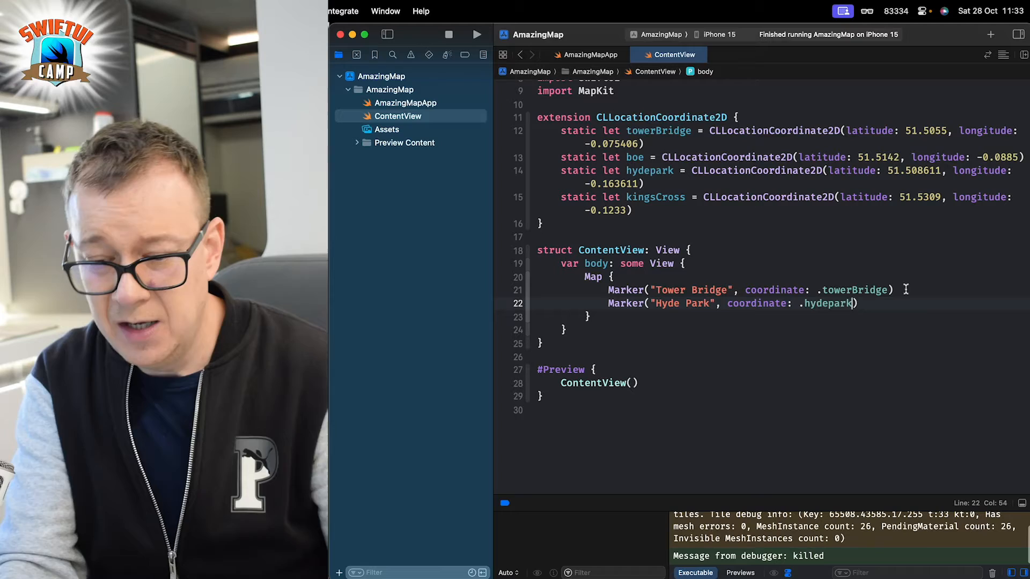
Rerun the app on the iPhone 15 simulator with the Tower Bridge and Hyde Park markers
left_click(476, 34)
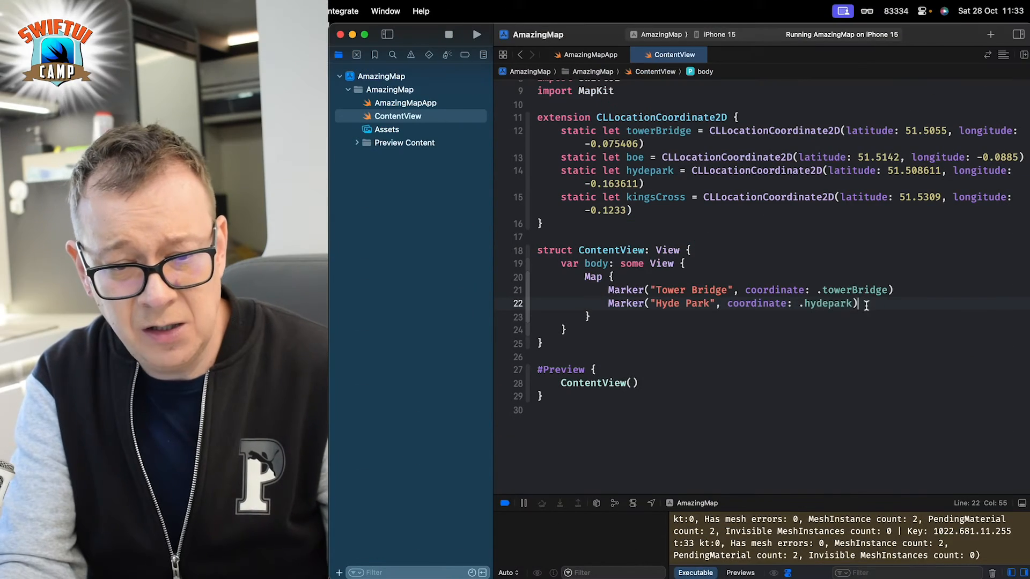
Add Marker("Bank of England", systemImage: "sterlingsign", coordinate: .boe) and run the app
type("Ma")
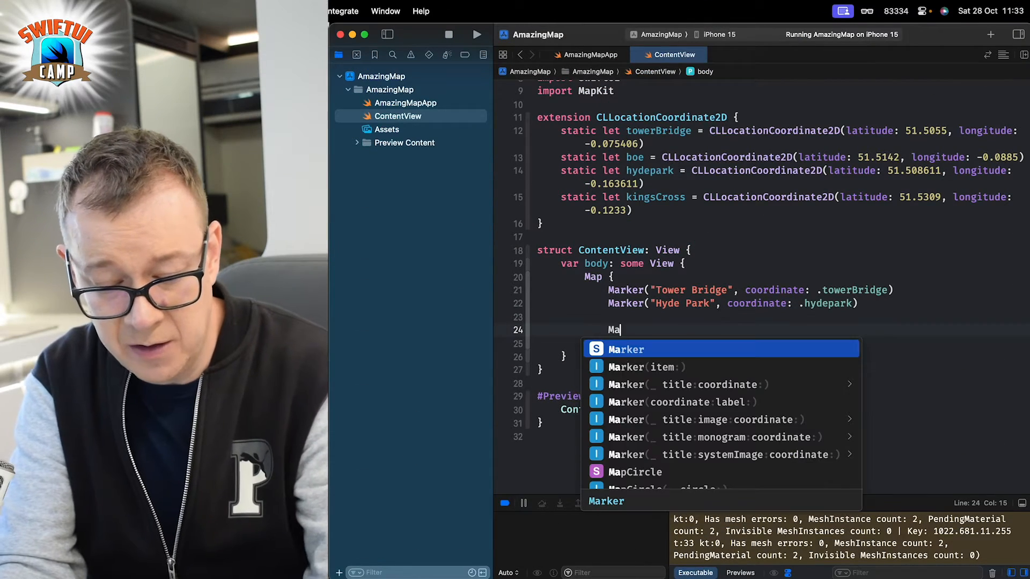
type("rk")
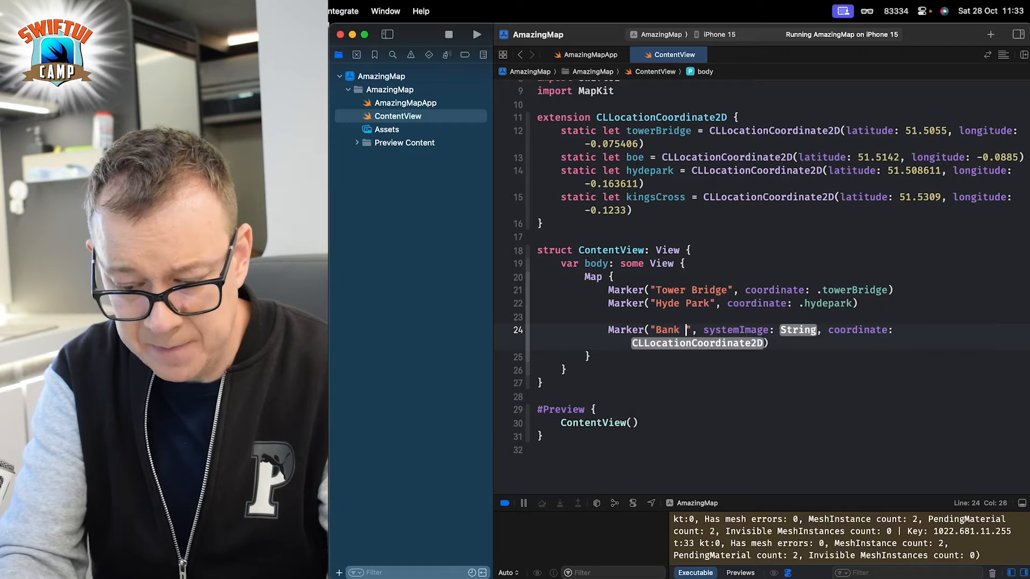
type("of England")
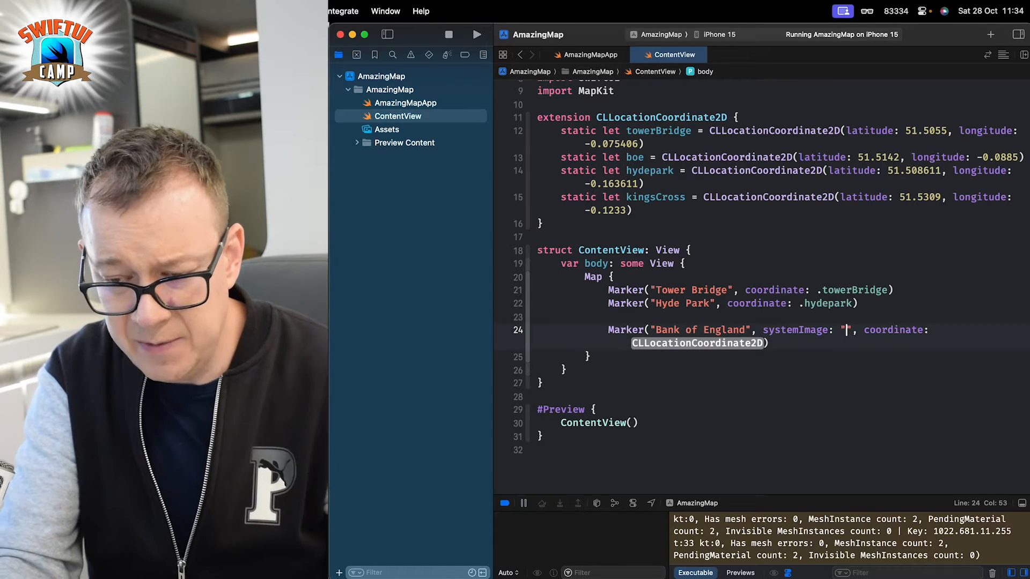
type("sterlingsign")
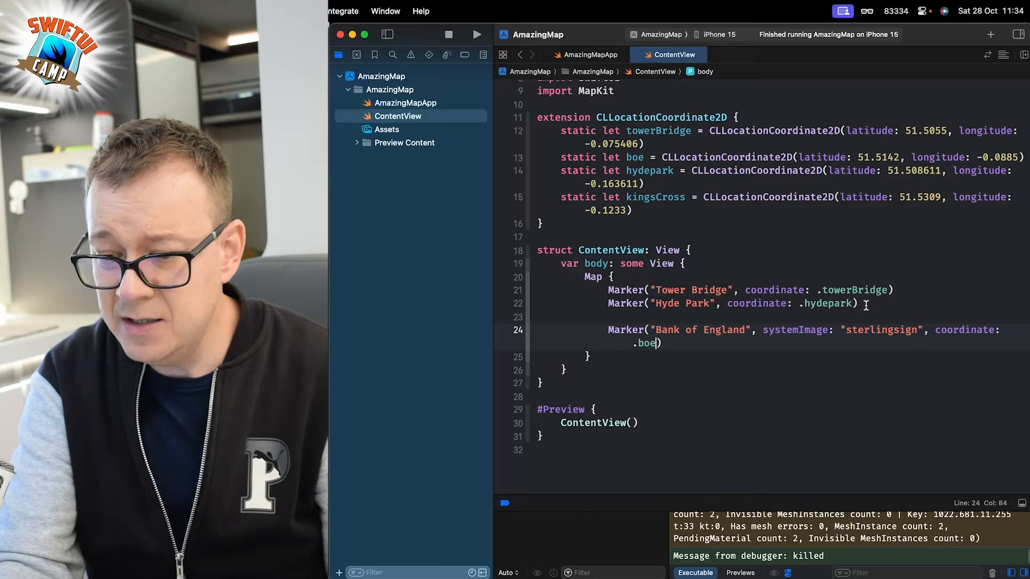
left_click(476, 34)
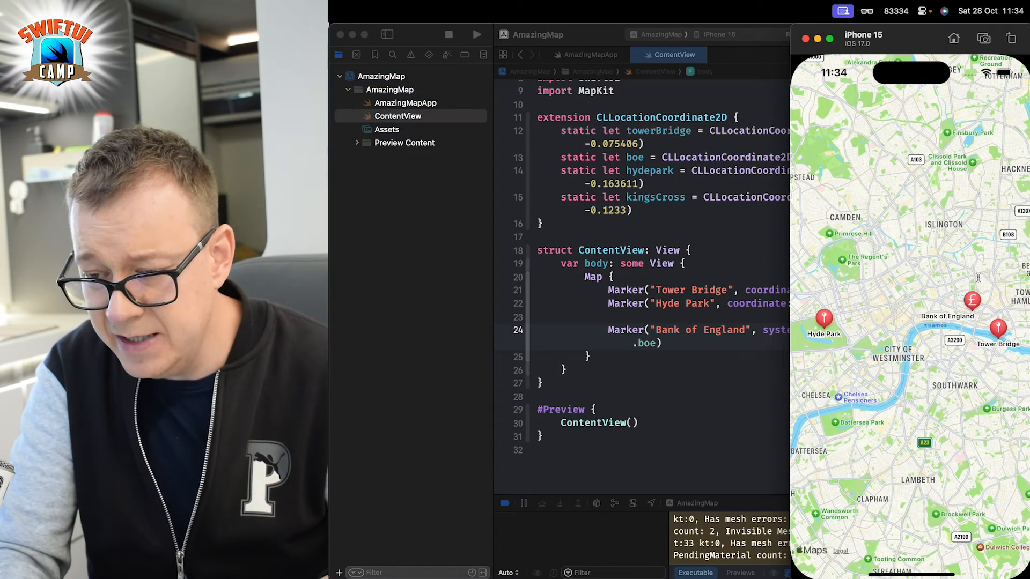
mouse_move(753, 323)
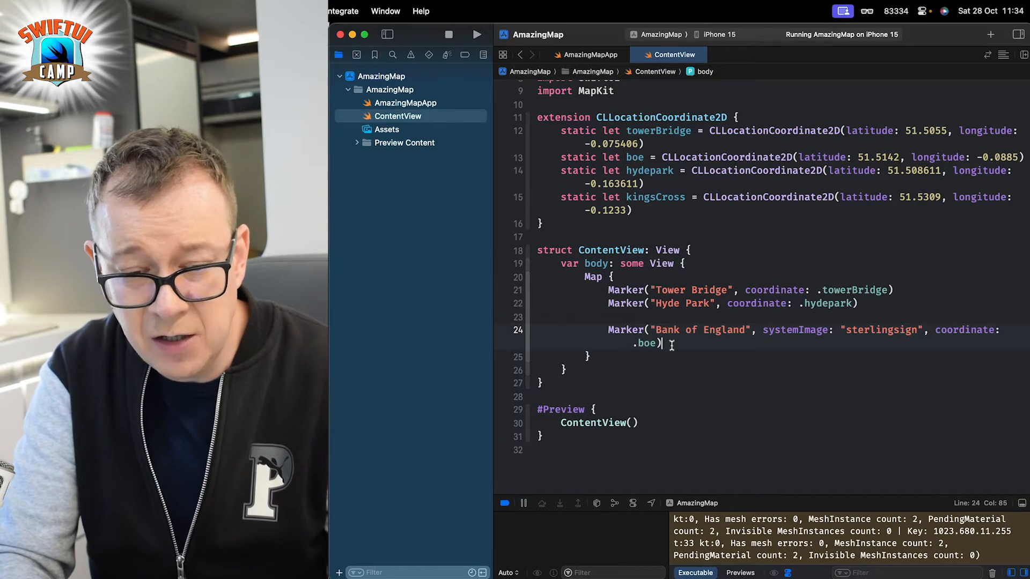
Add .tint(.green) to the Bank of England marker and rerun the app
type(".tint(tint: ShapeStyle")
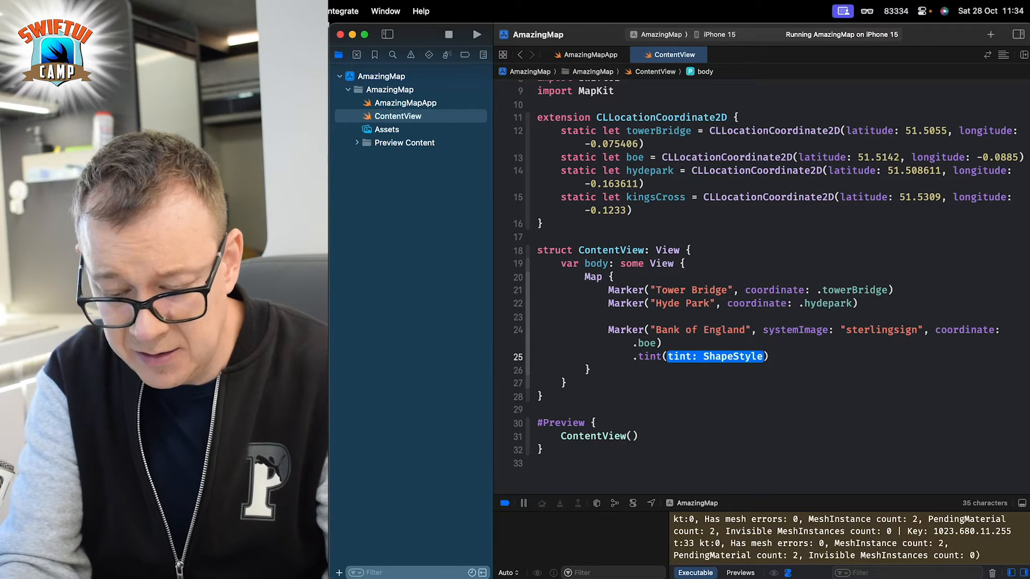
type(".green")
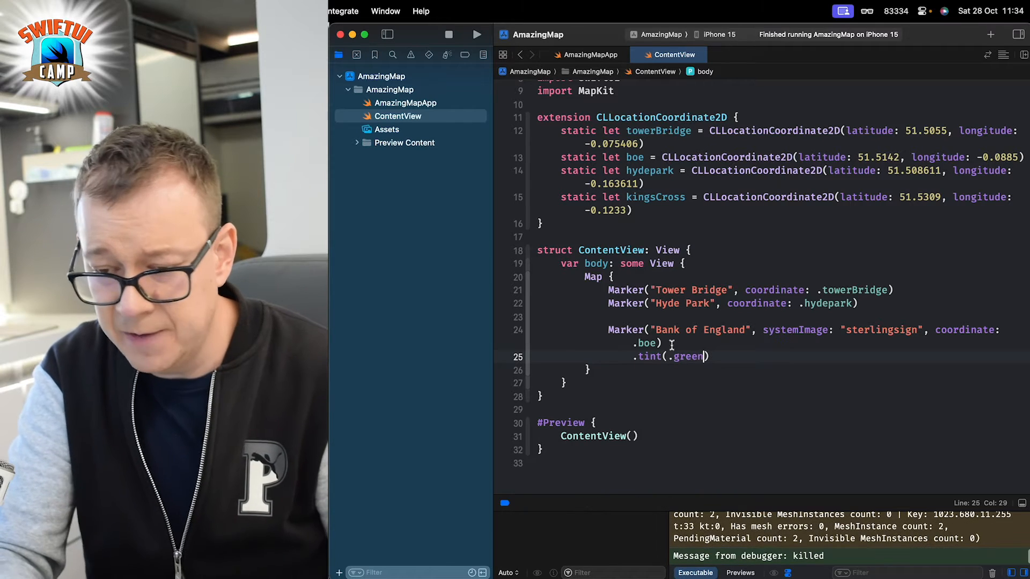
left_click(476, 34)
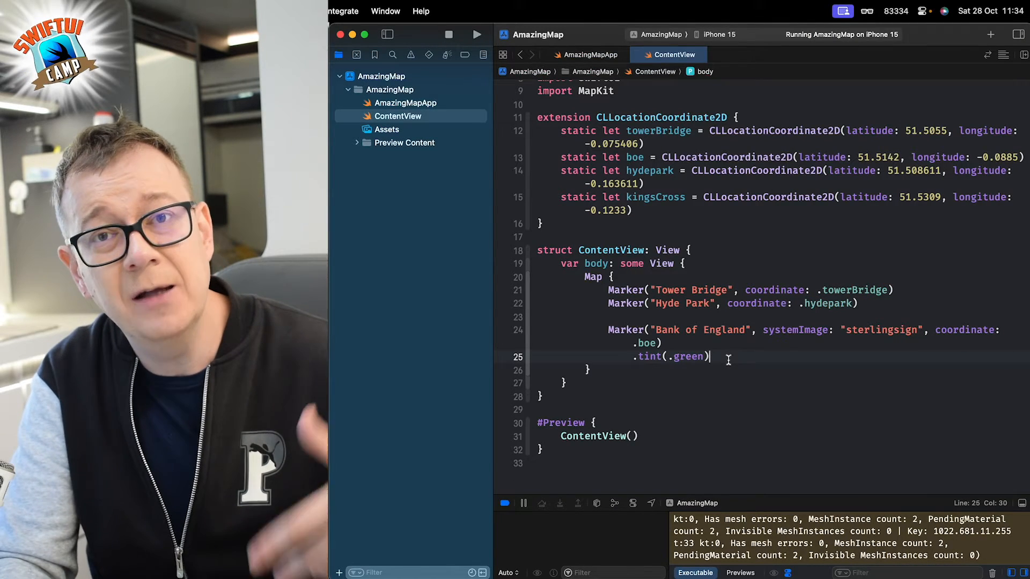
Add an Annotation at .kingsCross with label Text("Kings Cross") and empty content
key("return")
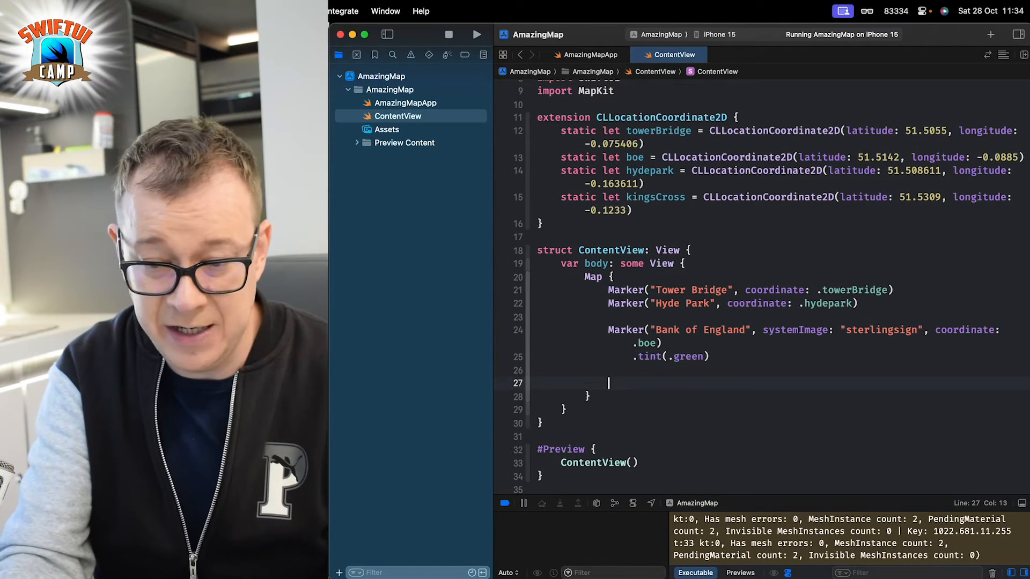
type("Ann")
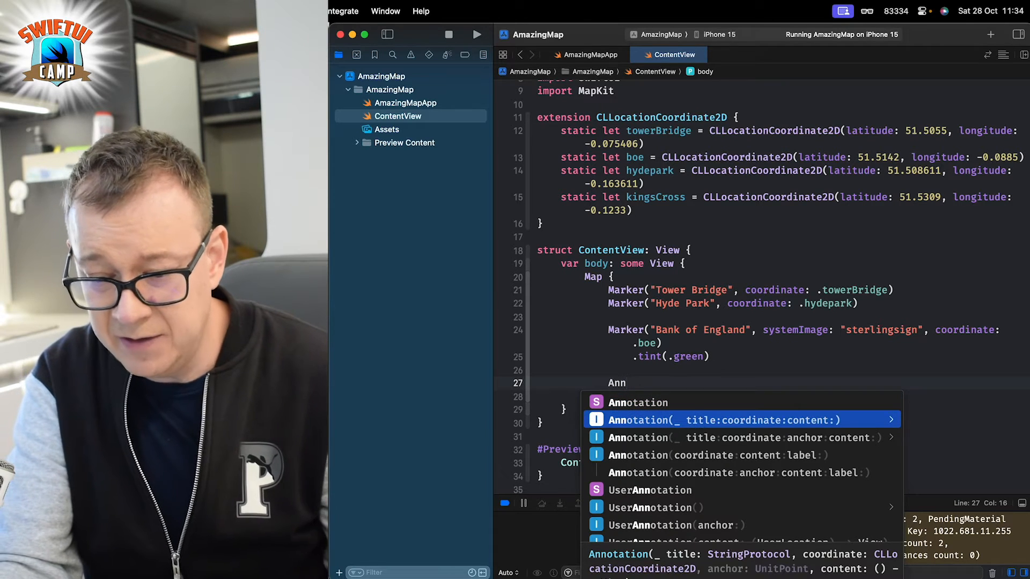
key("Down")
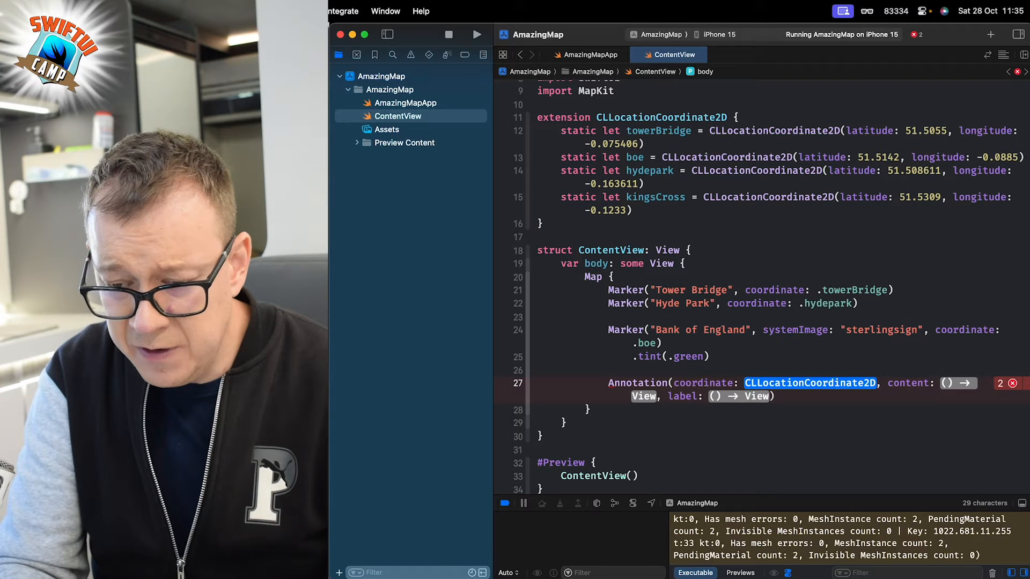
type(".kingsCross) {")
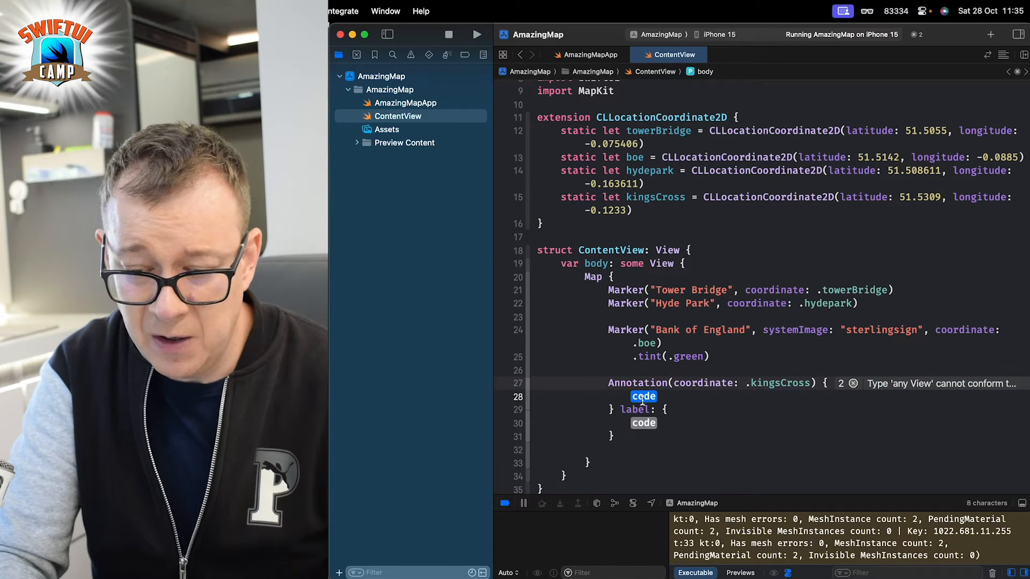
type("T")
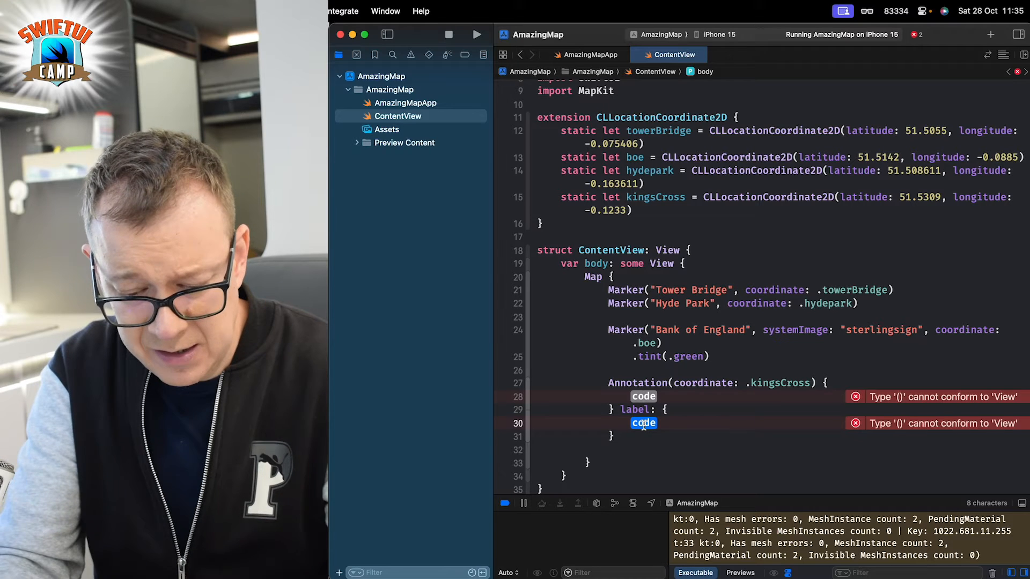
type("Text(")
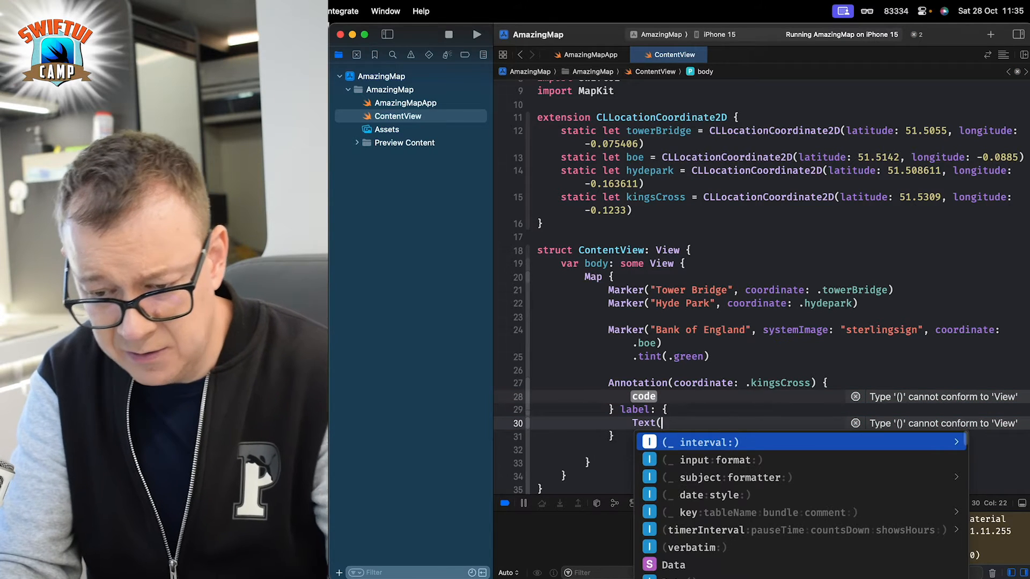
type("\"")
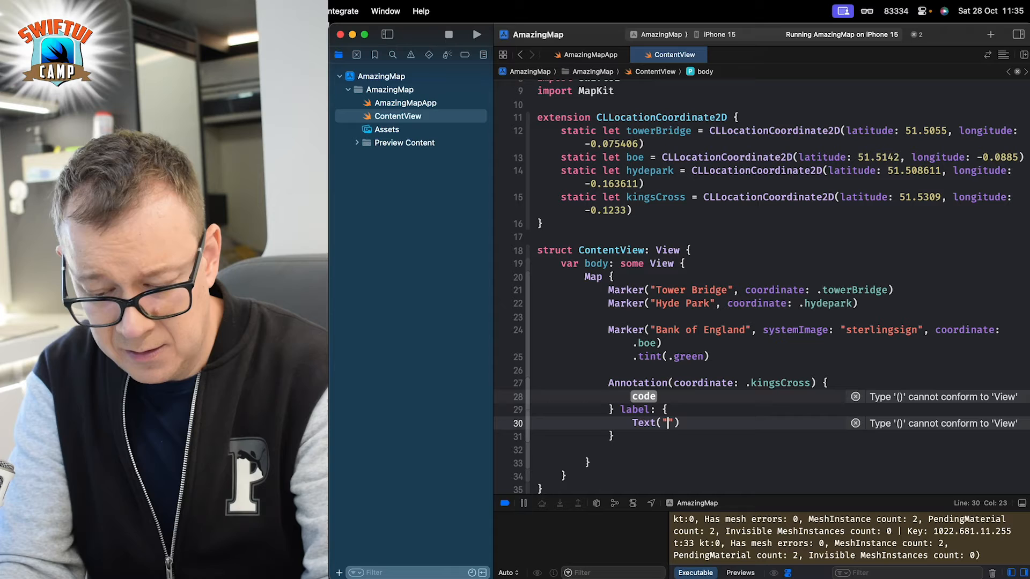
type("Kings")
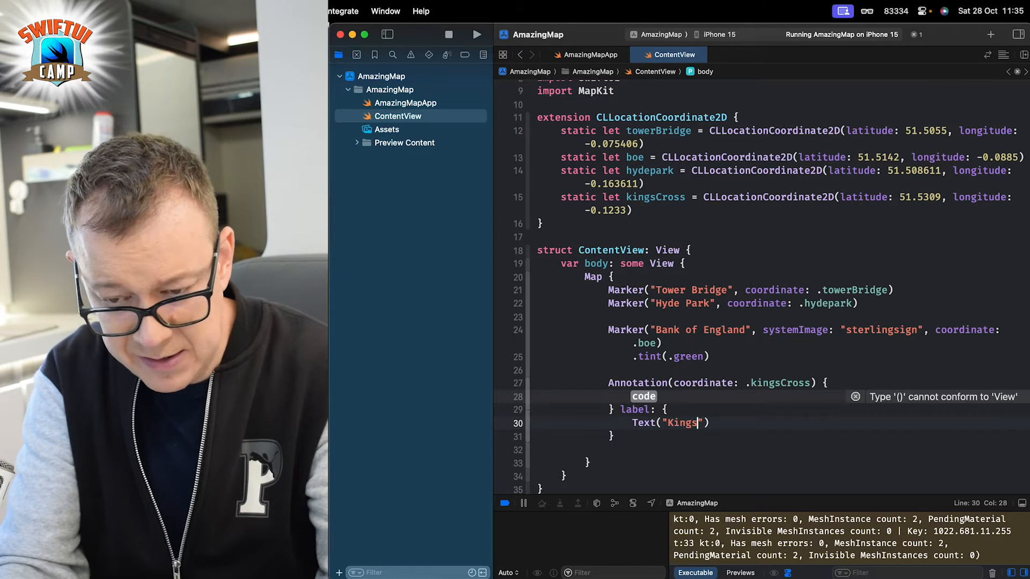
type("Cross")
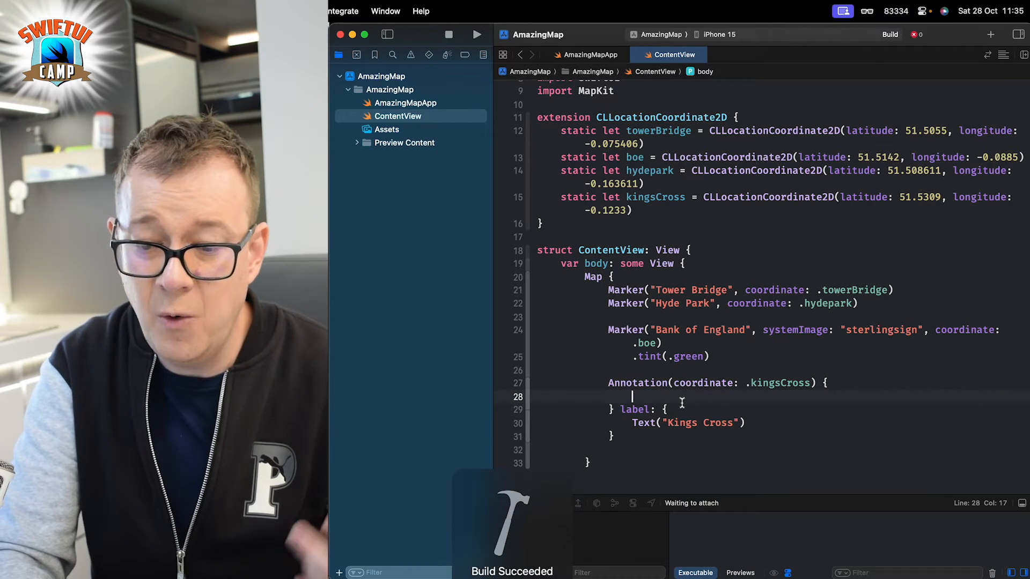
Fill the annotation with a VStack of Text("Get your trains here") and a train system image
left_click(477, 35)
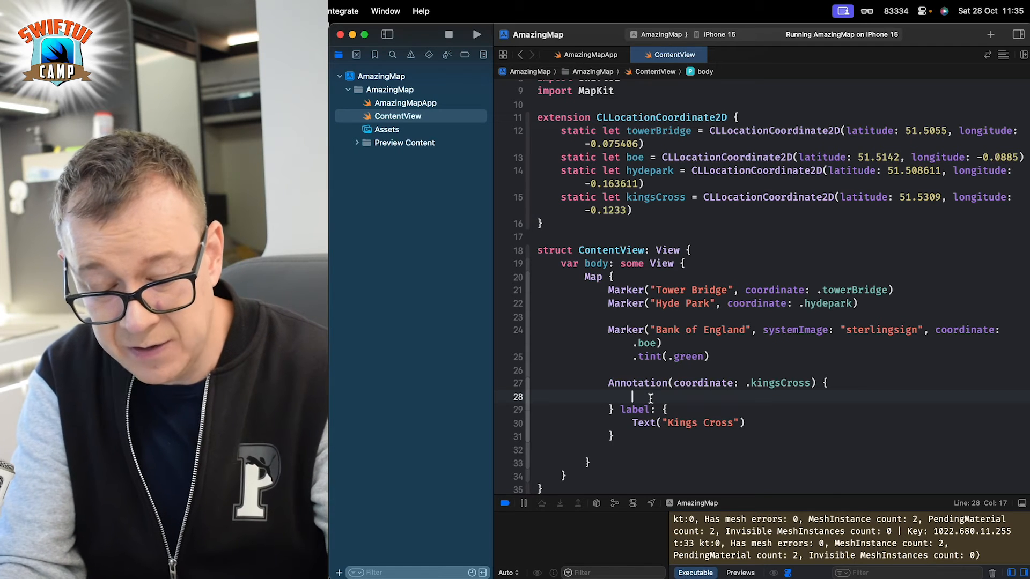
type("VStack {")
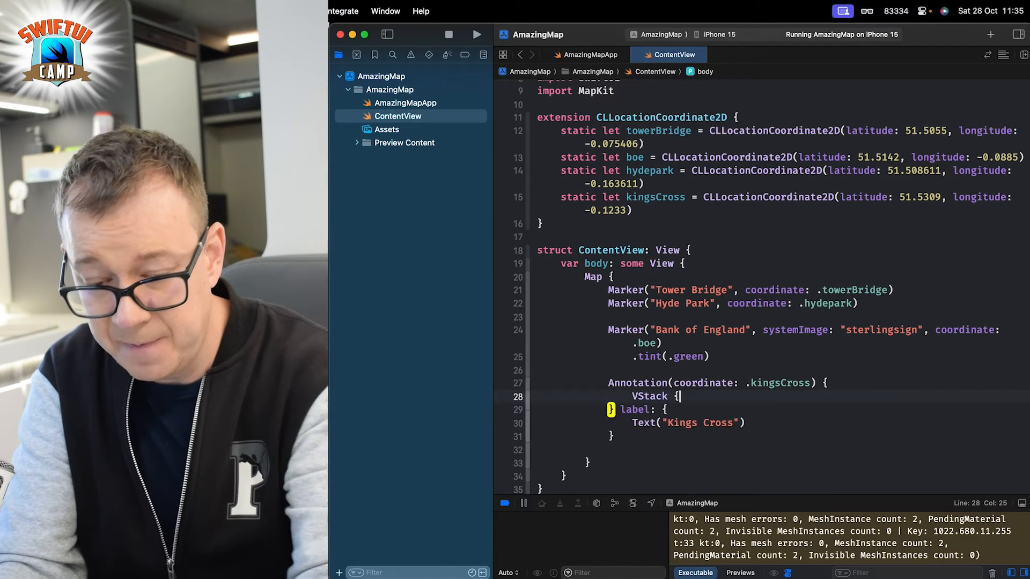
type("Text(\"")
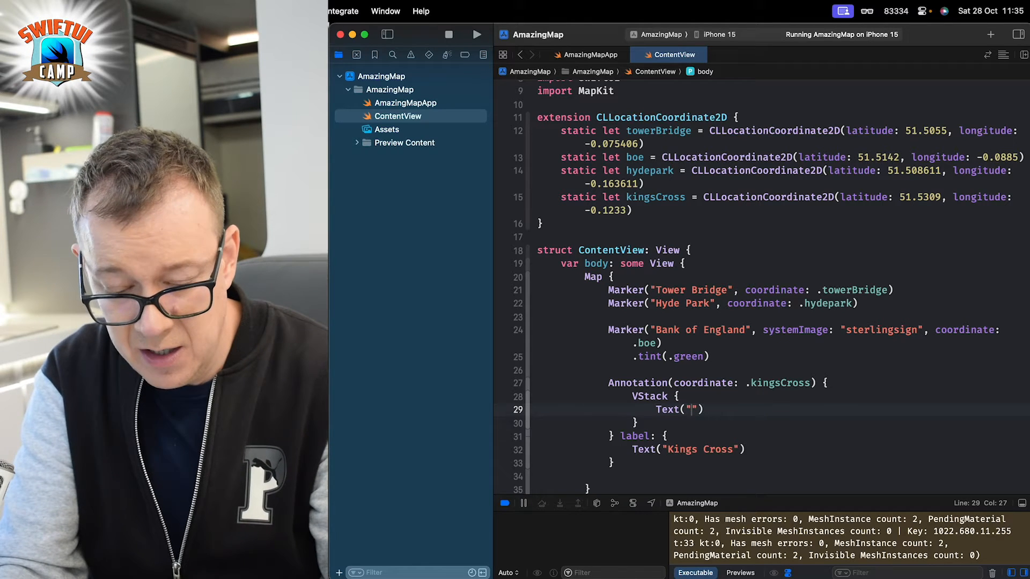
type("Get your")
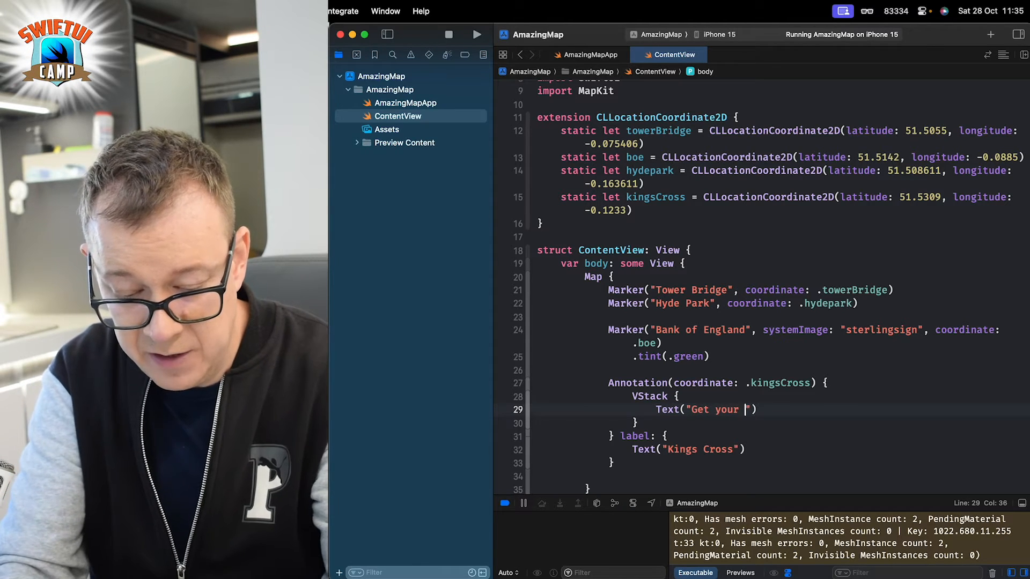
type("trains")
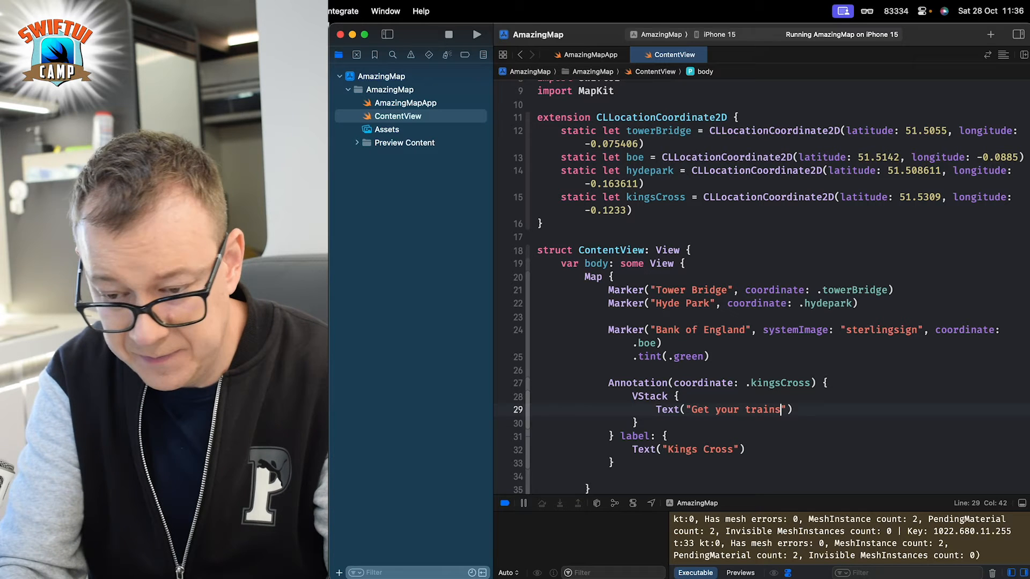
type("here")
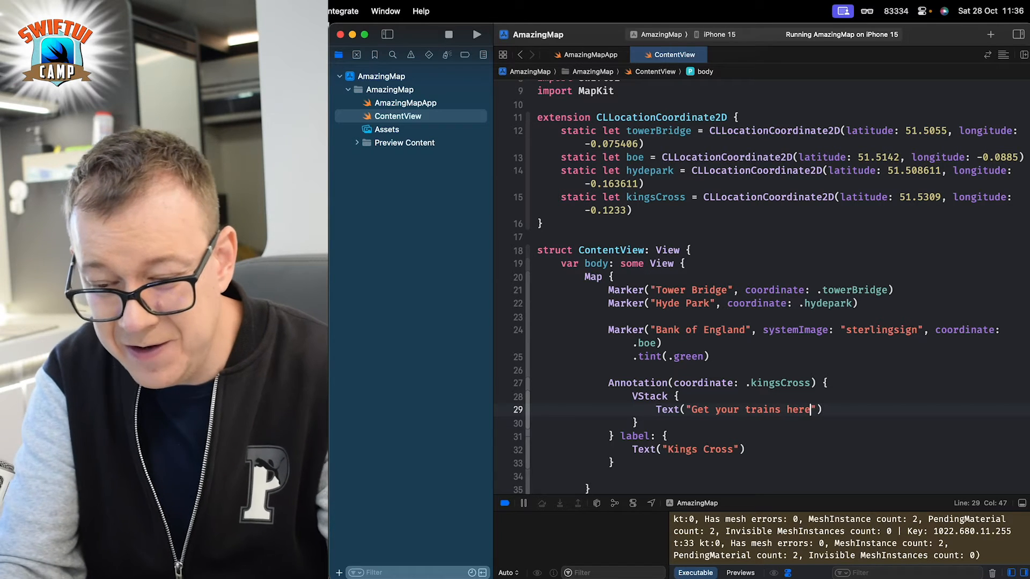
key("Return")
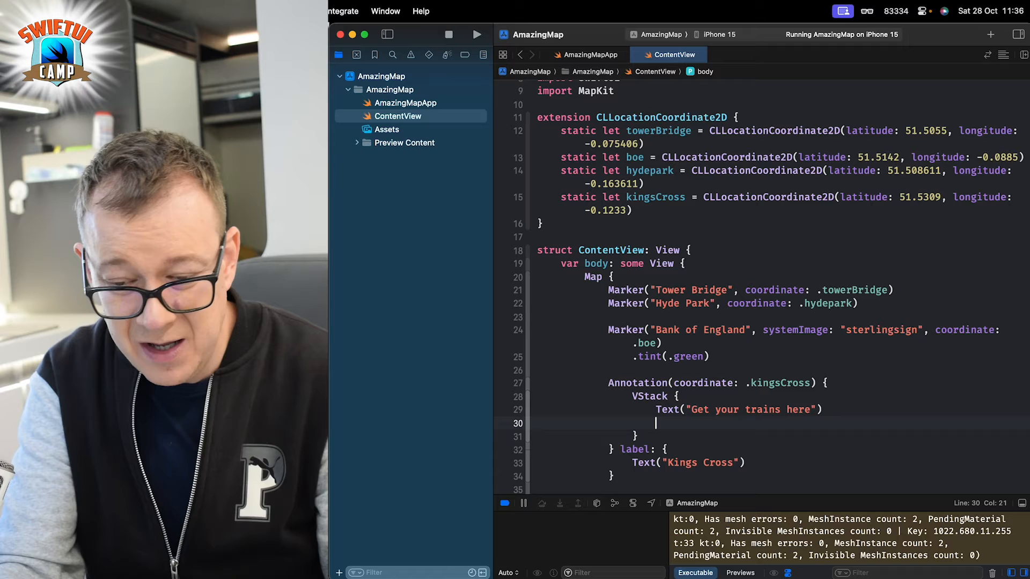
type("Image")
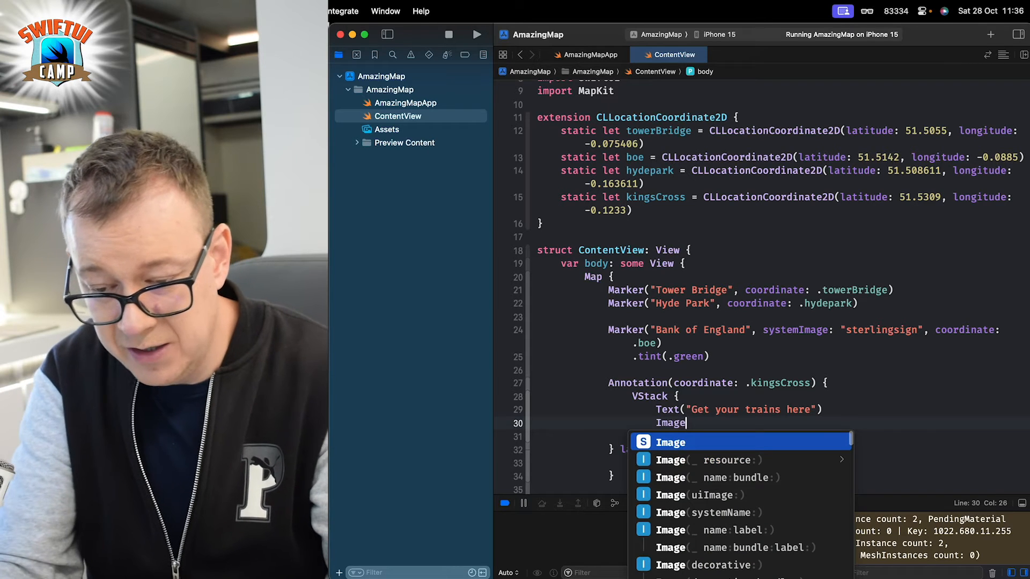
left_click(719, 513)
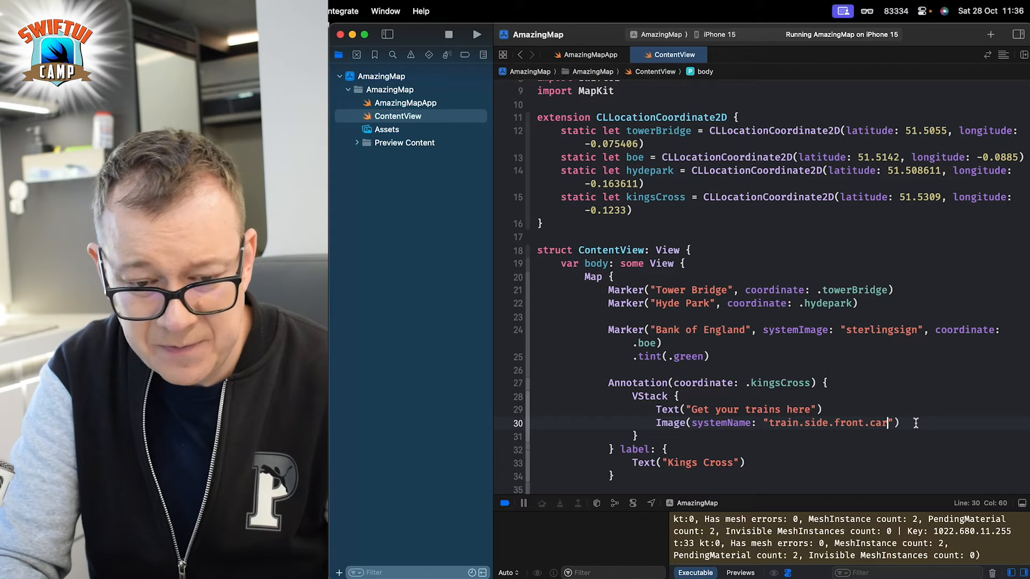
Style the VStack with blue foregroundStyle, padding and a capsule background
key("Return")
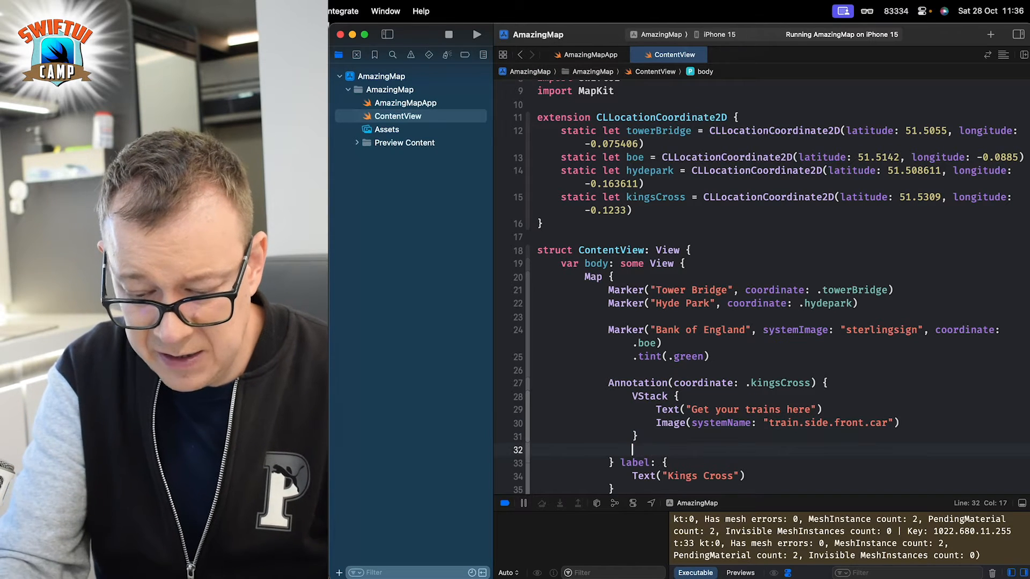
type(".foregroundStyle(.blue")
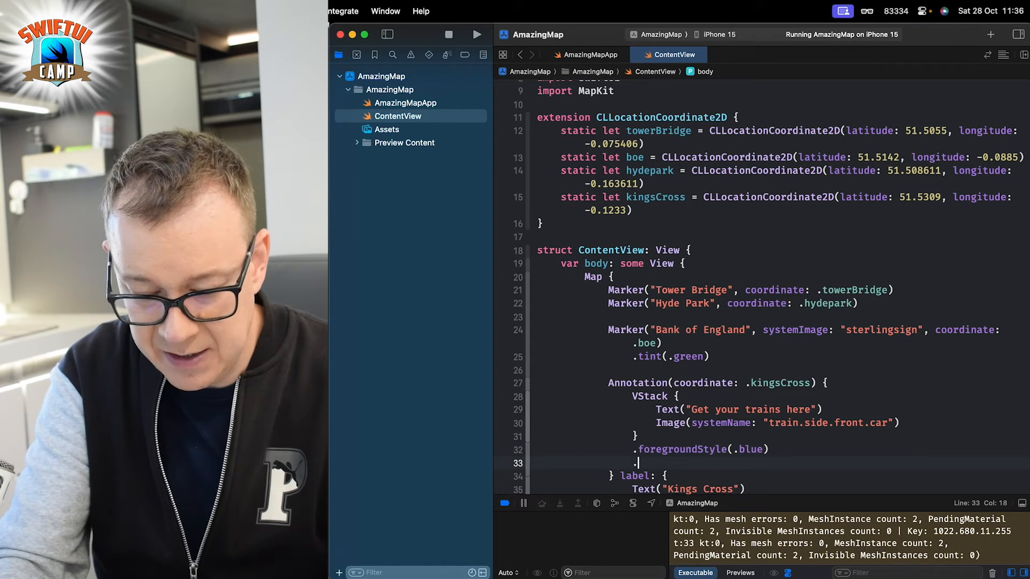
type("padding()")
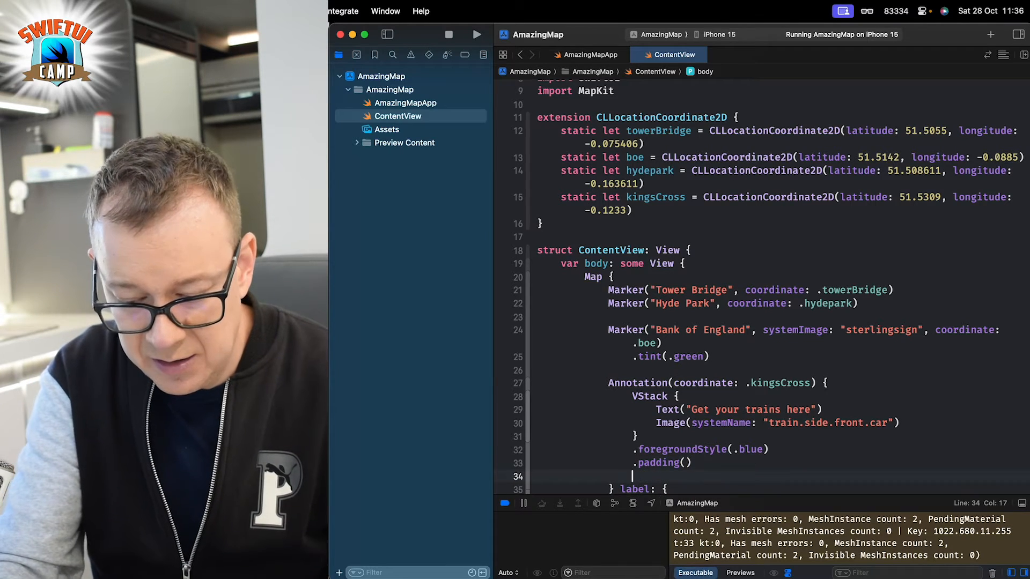
type(".background(in: .capsule")
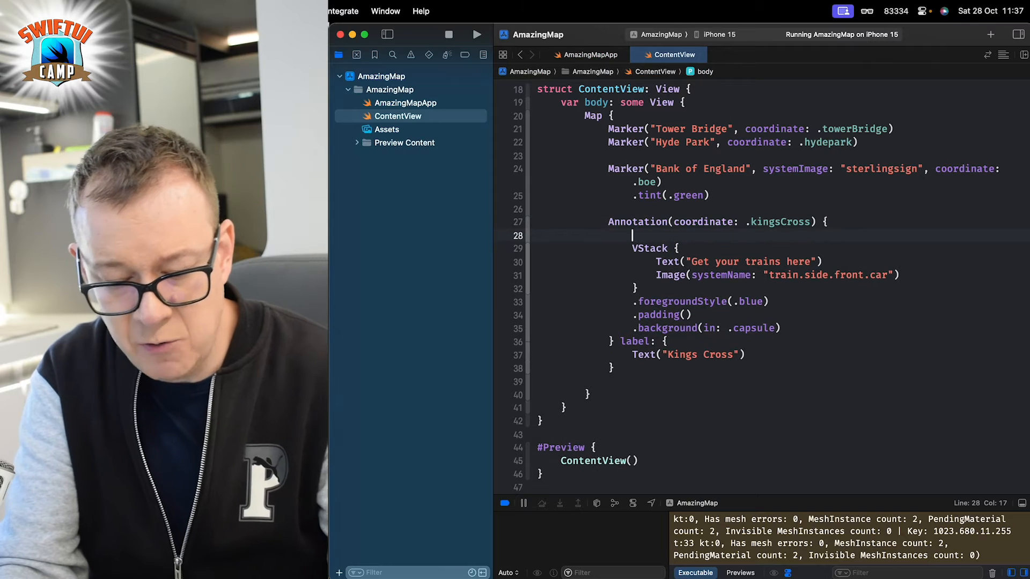
Wrap the VStack in a NavigationLink with destination Text("Kings Cross")
type("NavigationLink {")
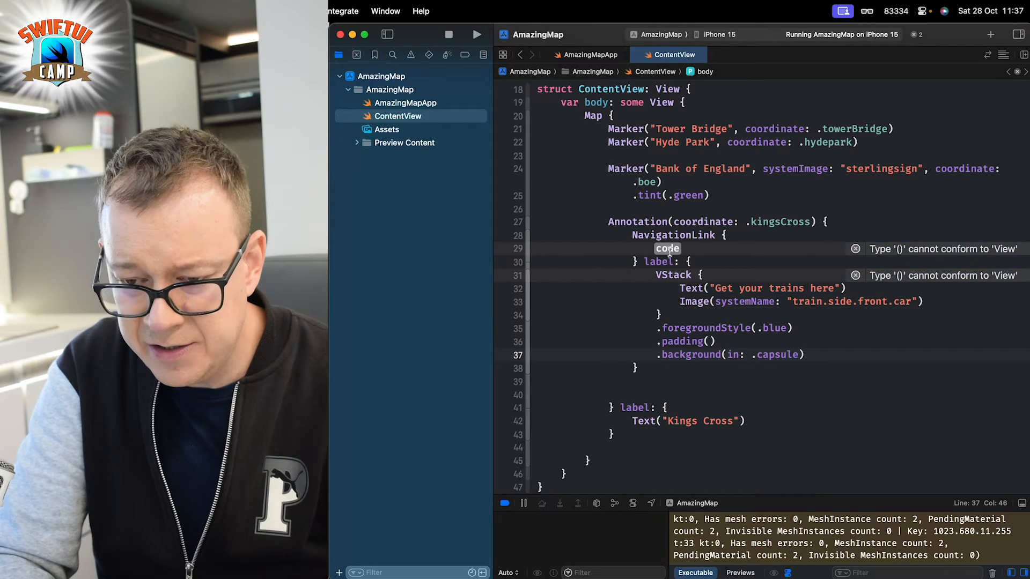
type("Te")
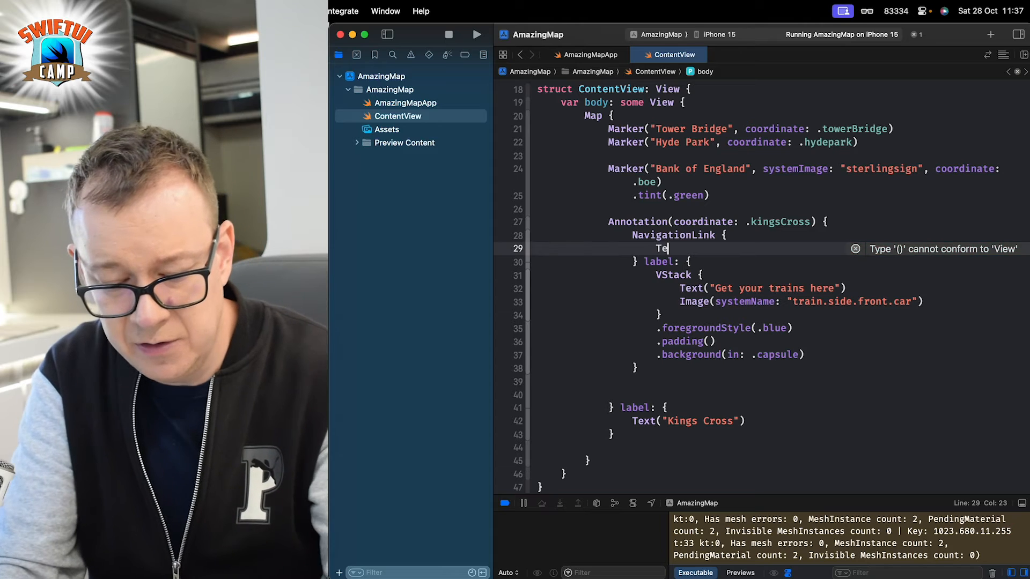
type("xt(")
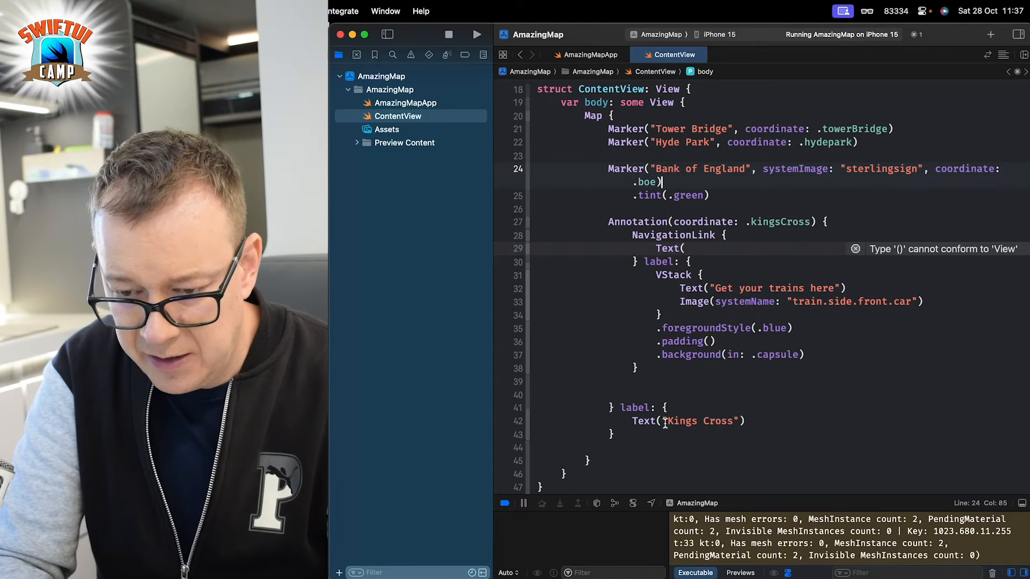
double_click(696, 421)
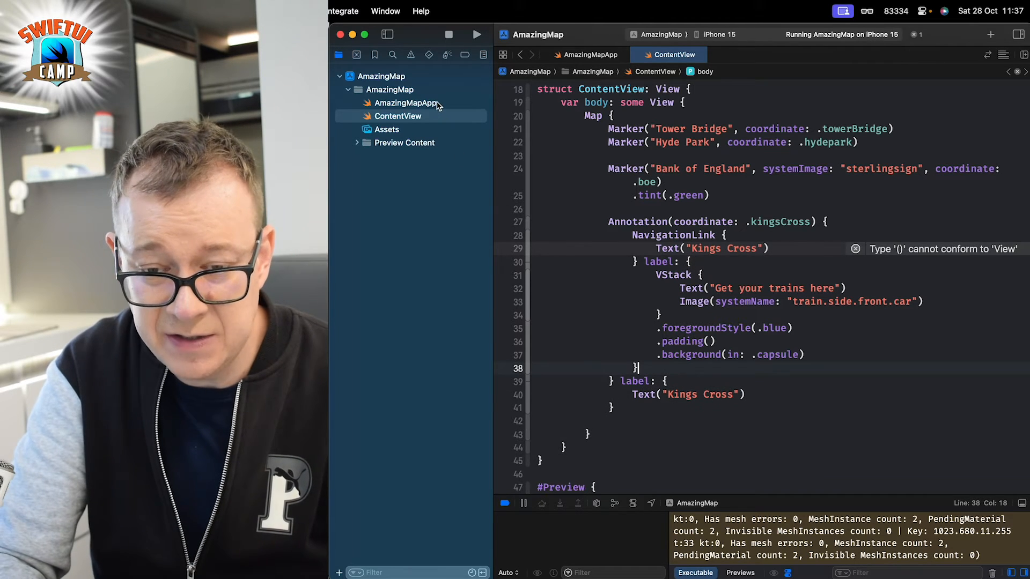
Wrap ContentView() in NavigationStack in AmazingMapApp.swift, return to ContentView, and rerun
left_click(405, 102)
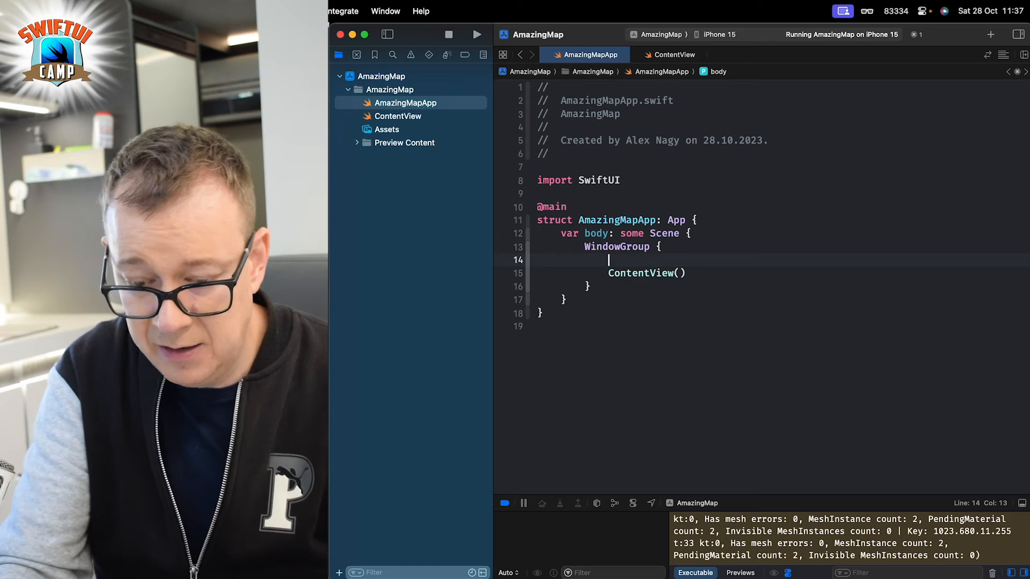
type("NavigationStack")
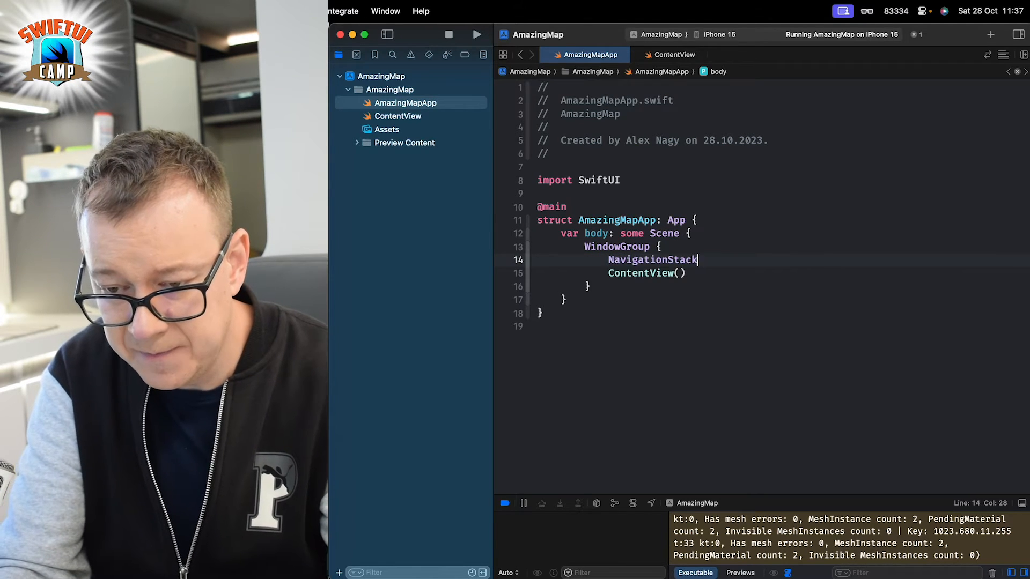
type("{")
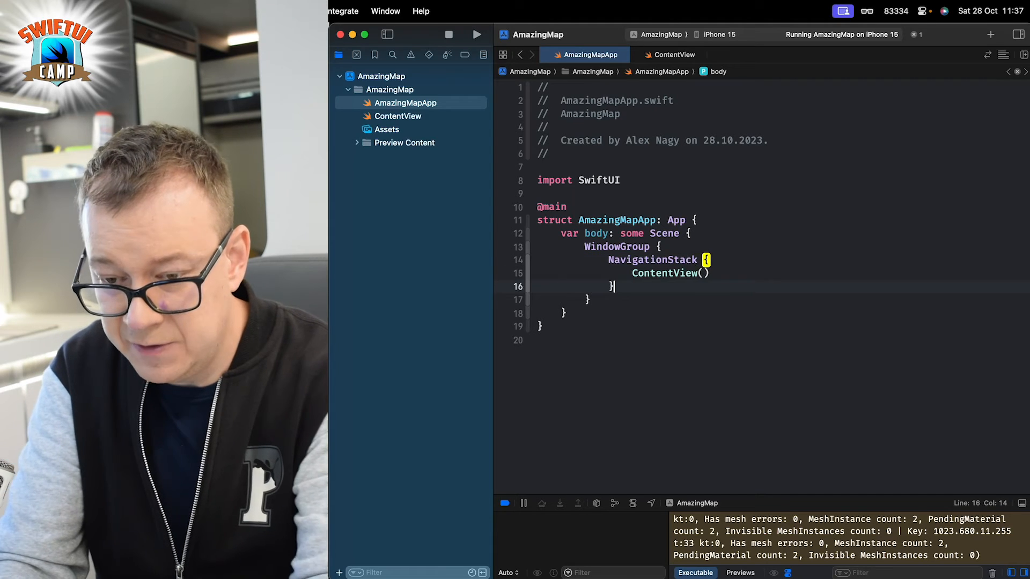
left_click(397, 116)
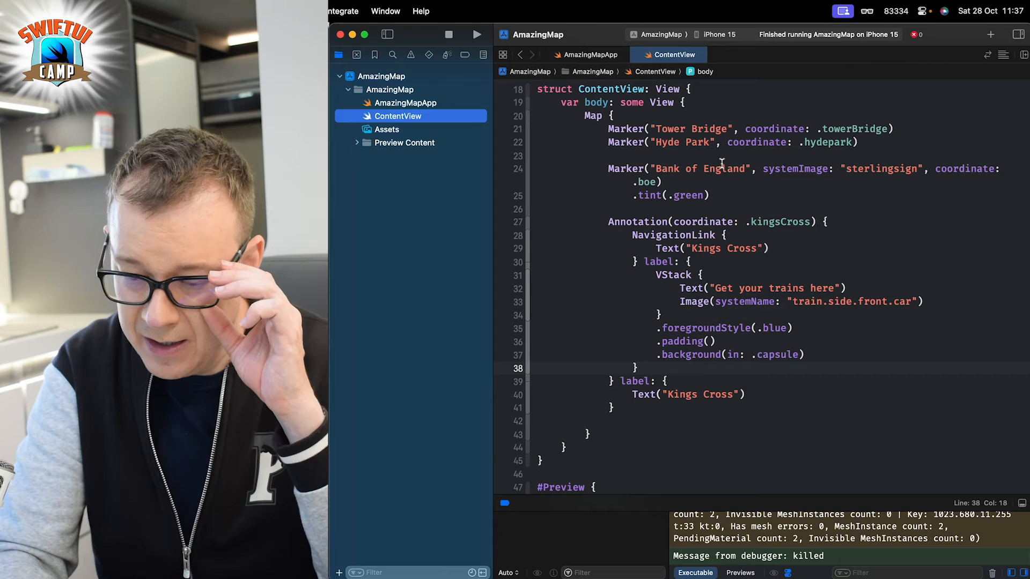
left_click(477, 34)
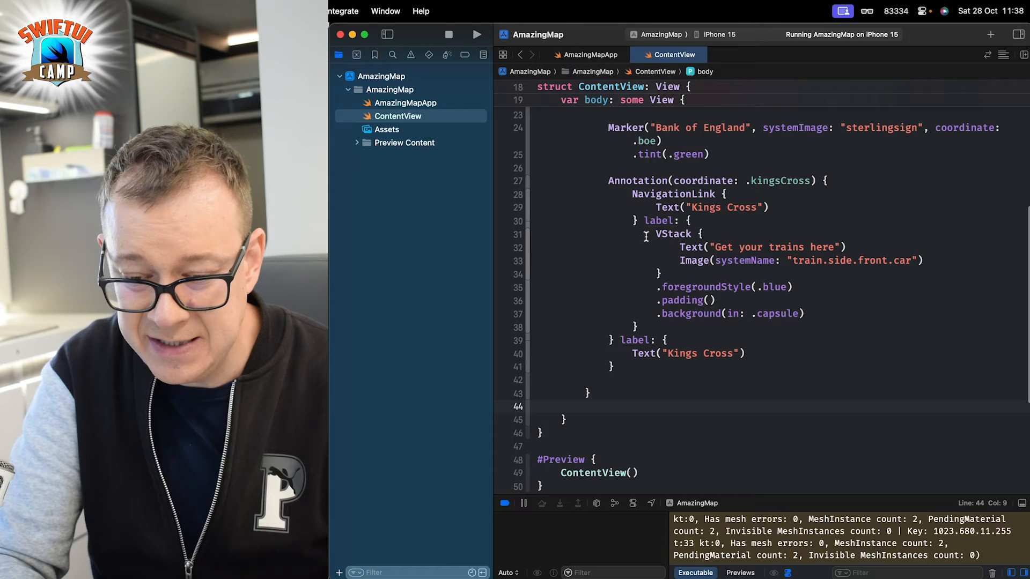
Add a .mapStyle modifier using the hybrid style with realistic elevation
type(".ma")
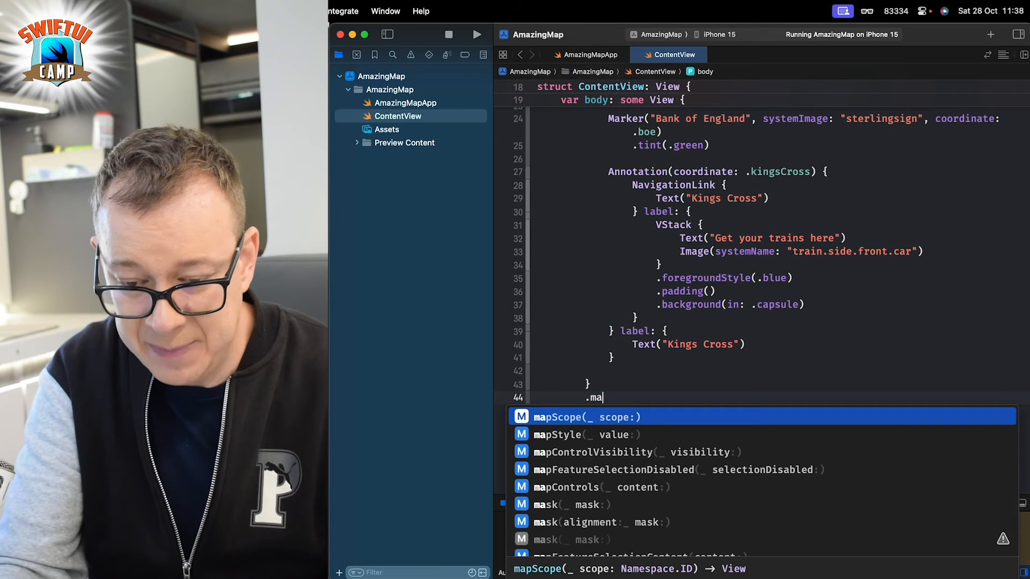
left_click(556, 434)
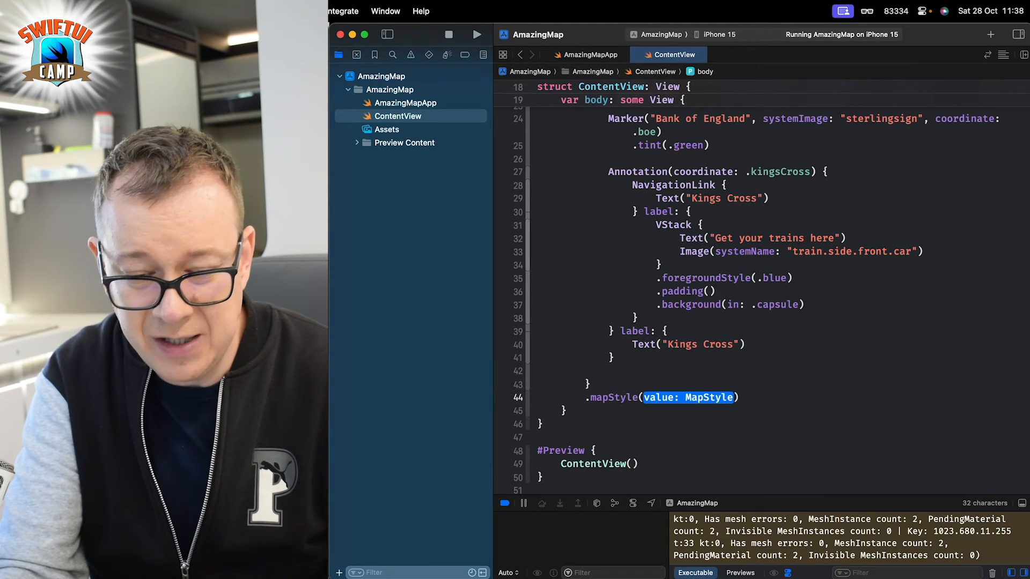
type(".mapStyle(.")
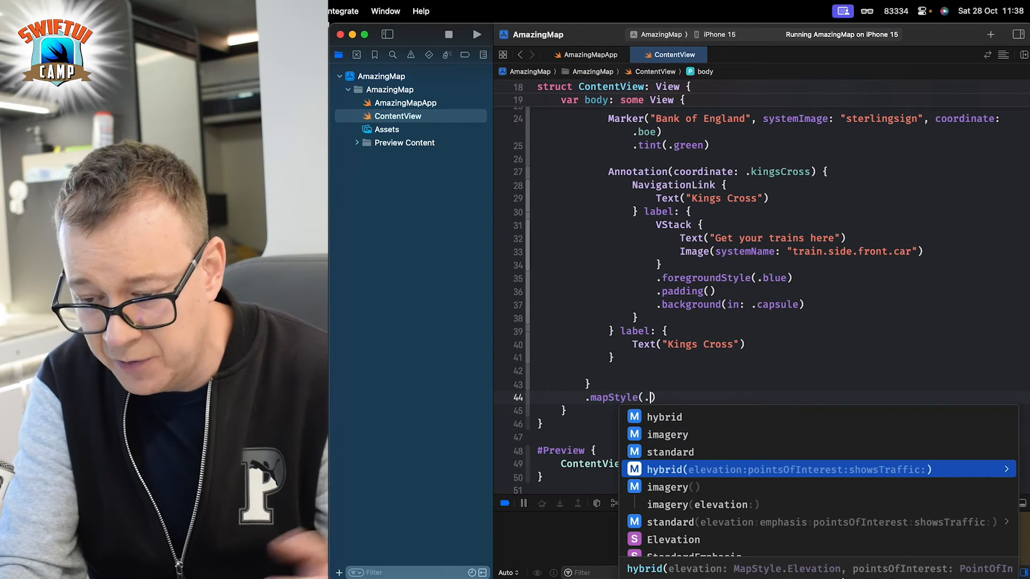
left_click(784, 469)
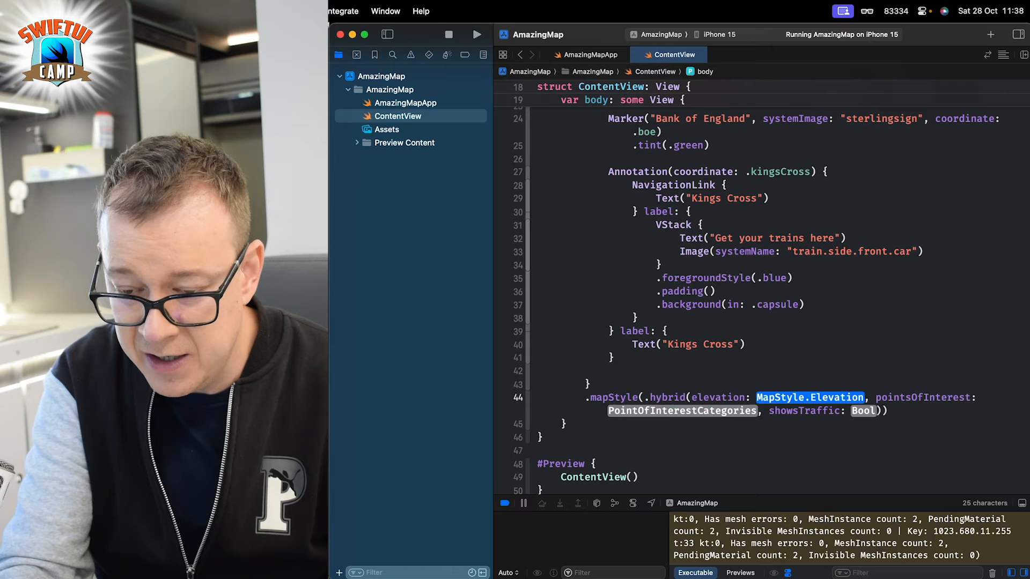
type(".realistic")
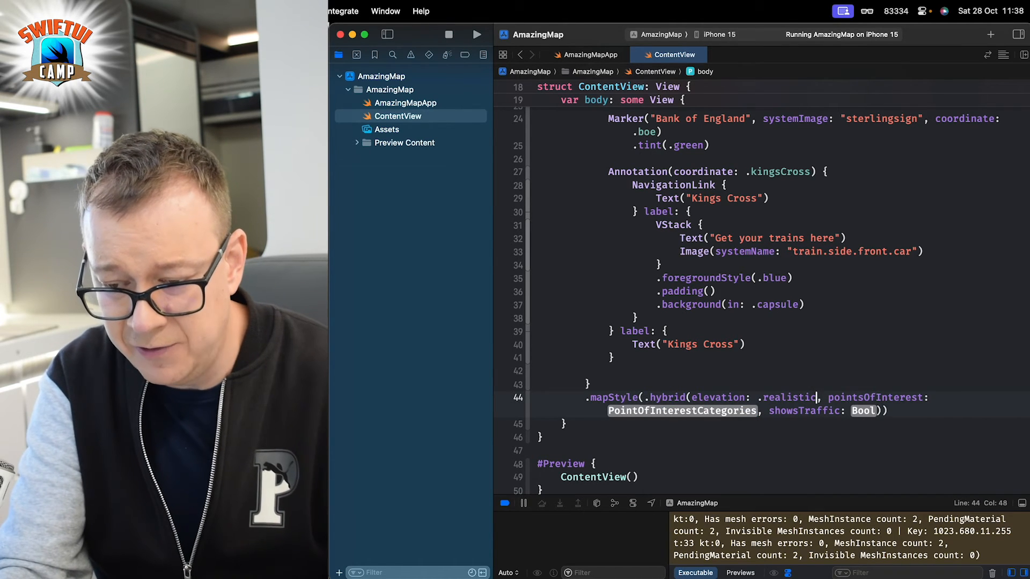
Include only public-transport points of interest and set showsTraffic to true
type("[]")
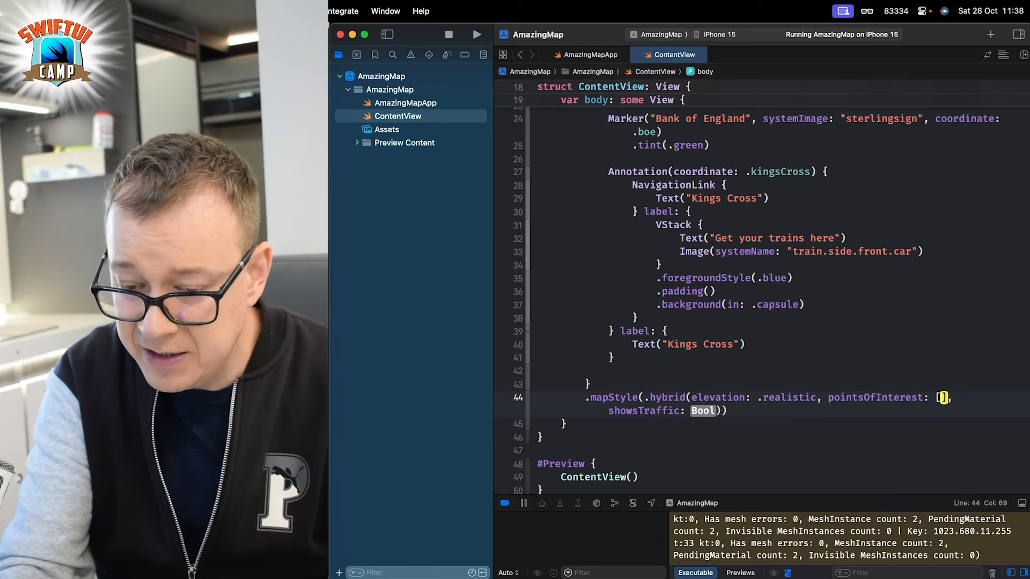
type(".")
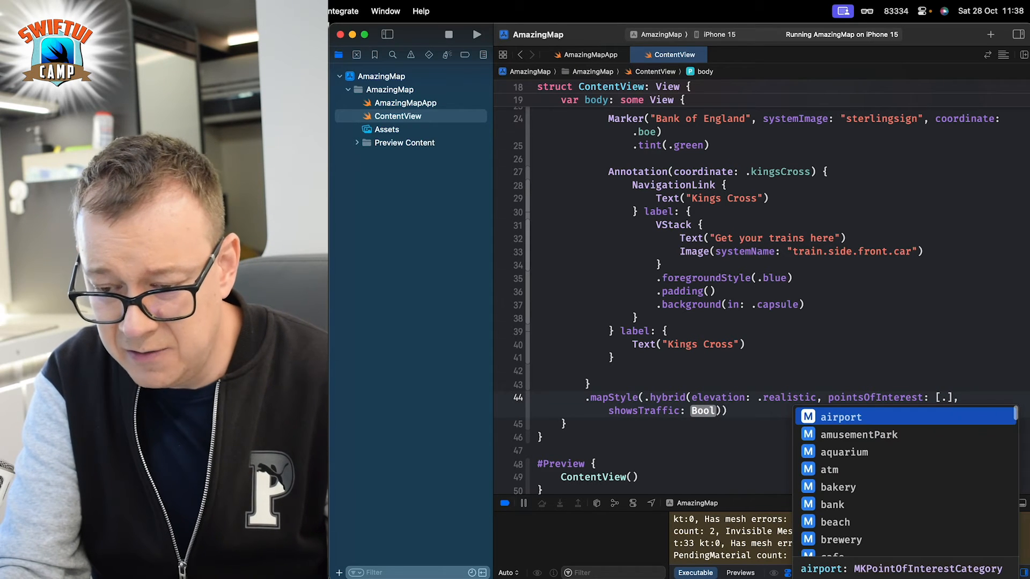
type(".tr")
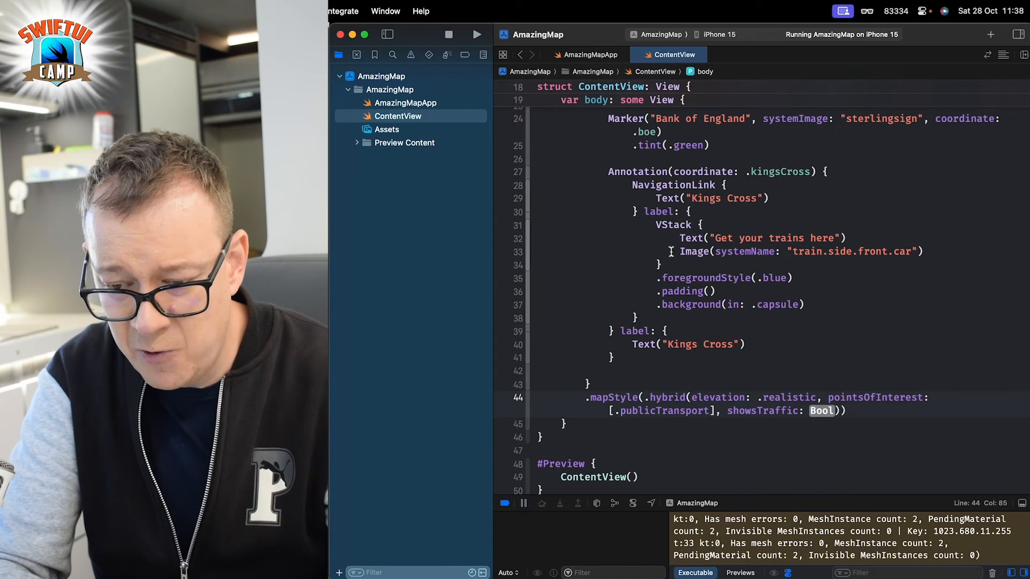
mouse_move(802, 410)
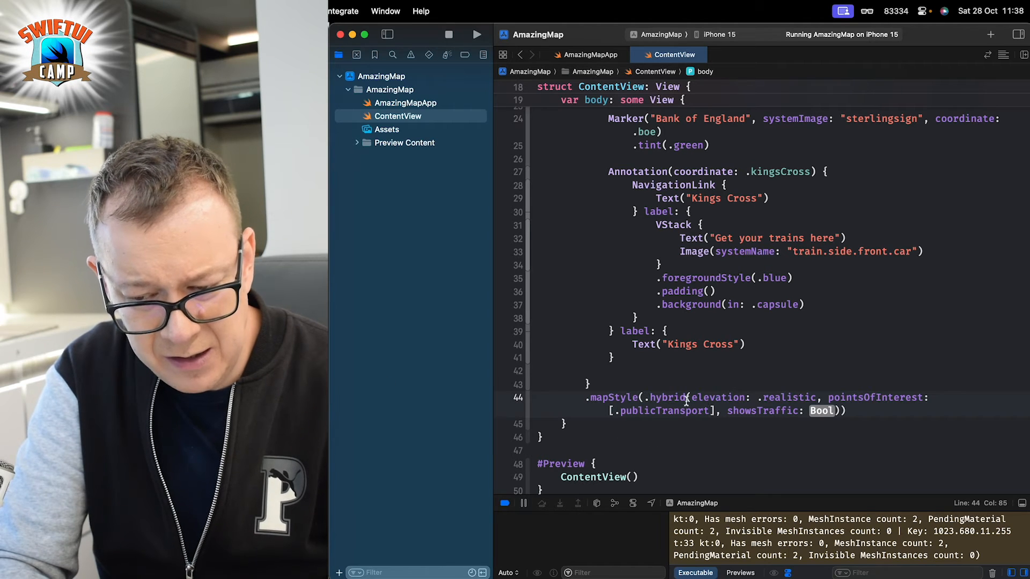
double_click(664, 411)
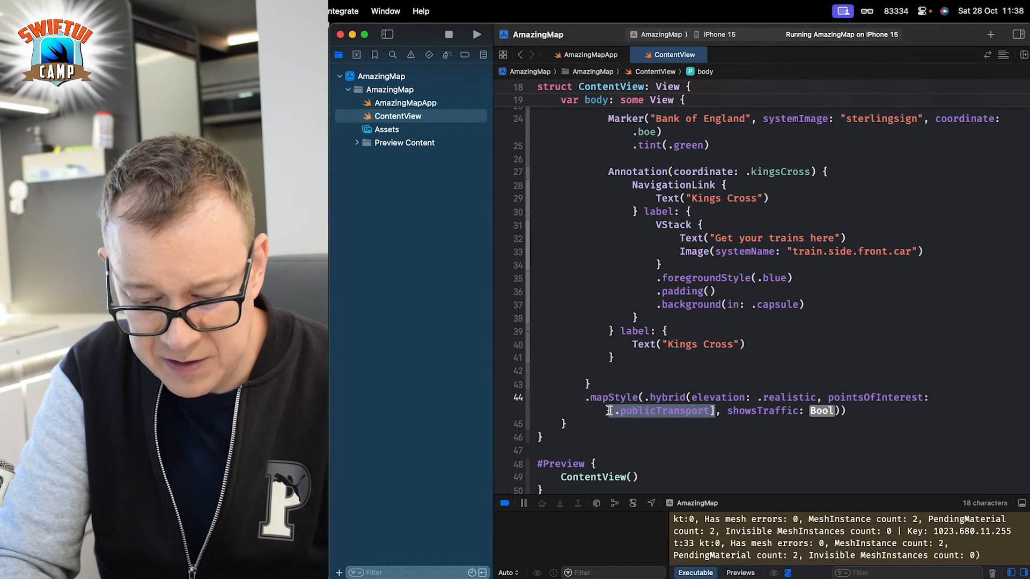
type(".in")
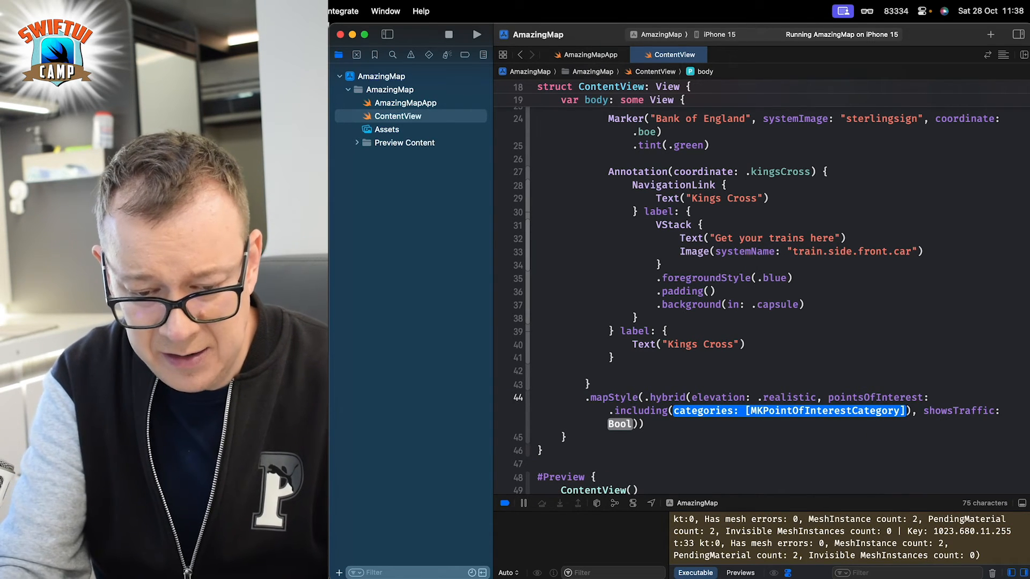
type("[.")
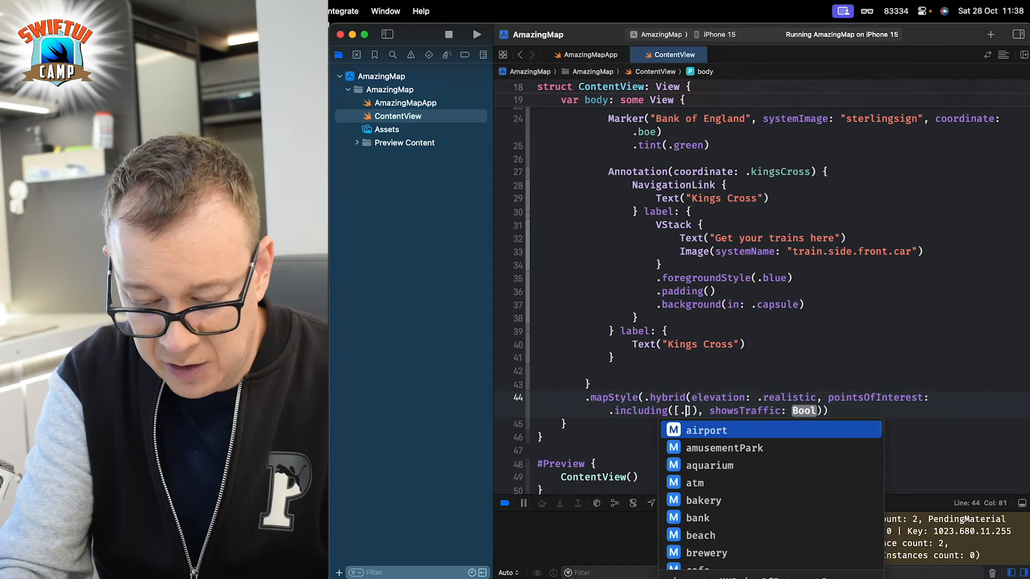
type("publicTranspor")
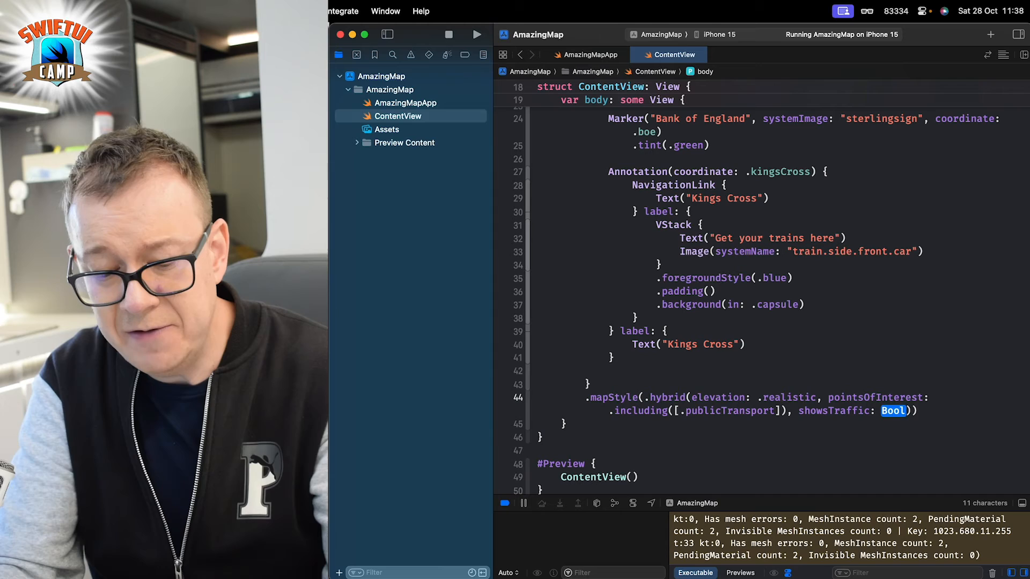
type("true")
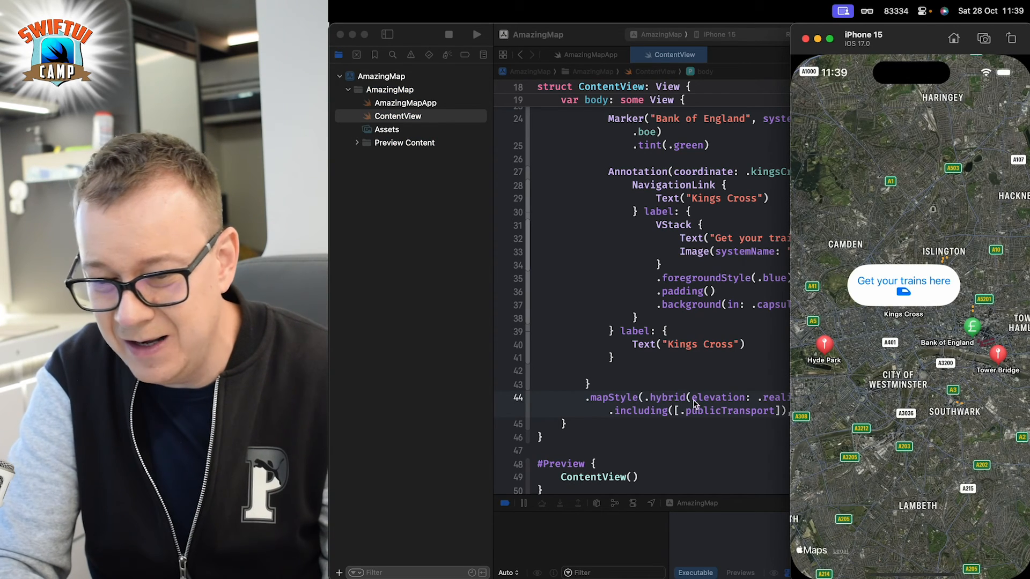
mouse_move(635, 435)
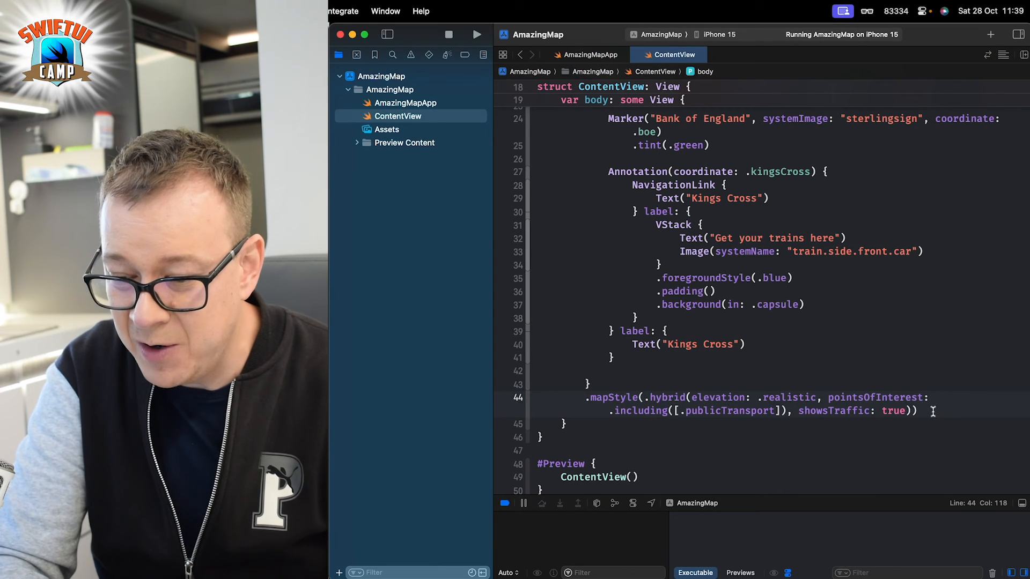
Add .mapControls holding MapPitchToggle, MapUserLocationButton and MapCompass after .mapStyle
type(".")
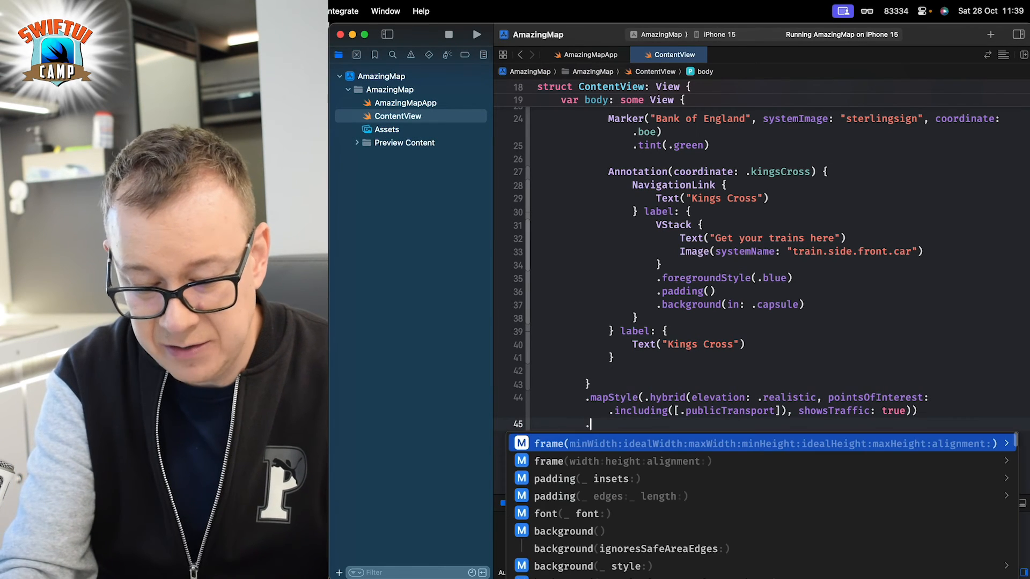
type("mapControls {")
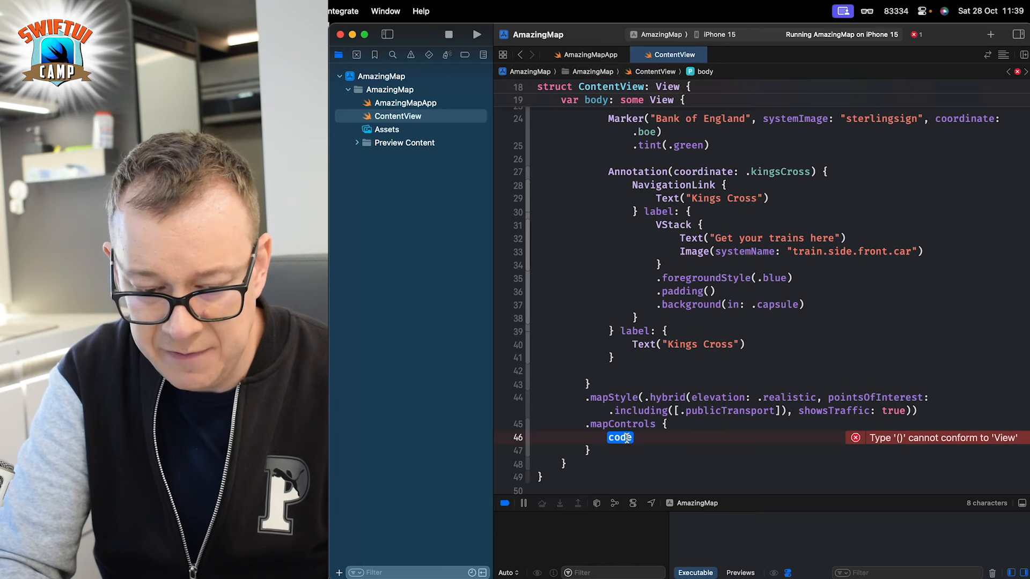
type("MapPitchToggle(")
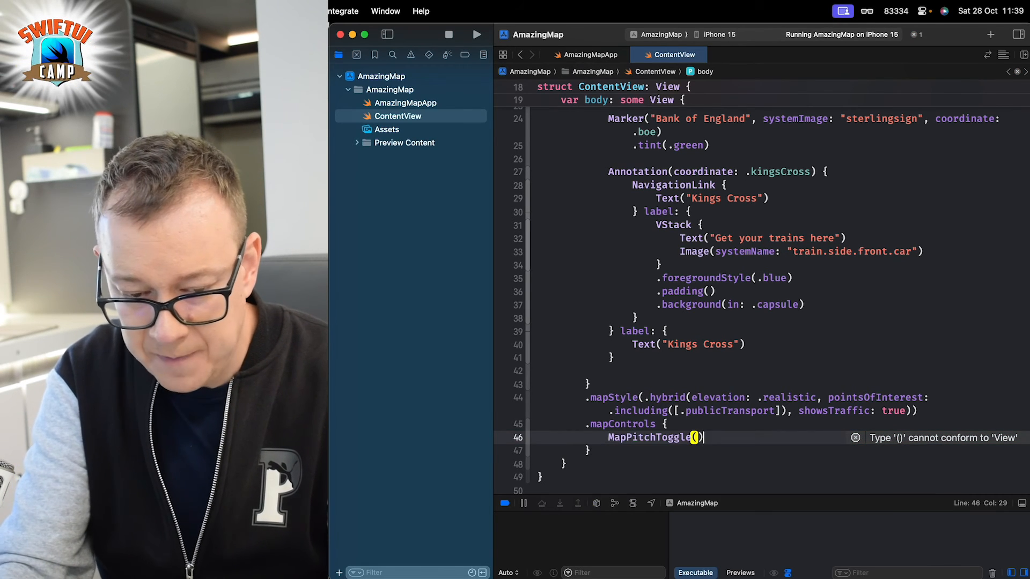
type("Map")
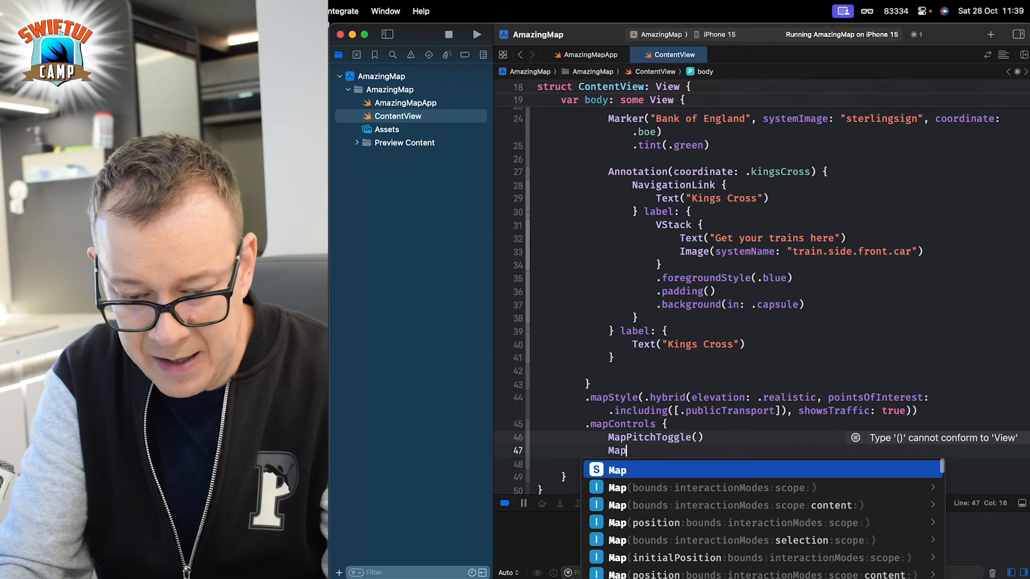
type("user")
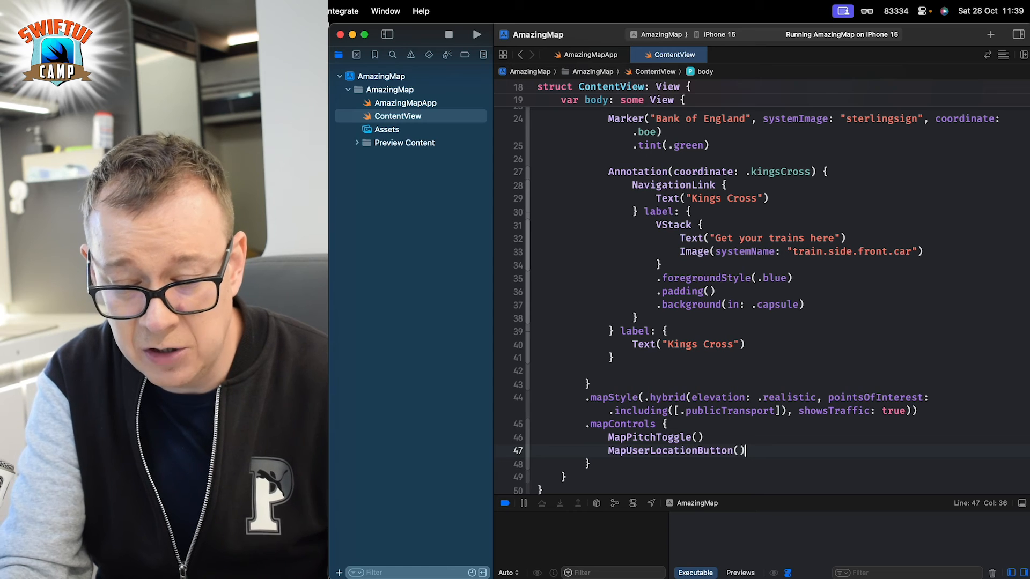
type("Map")
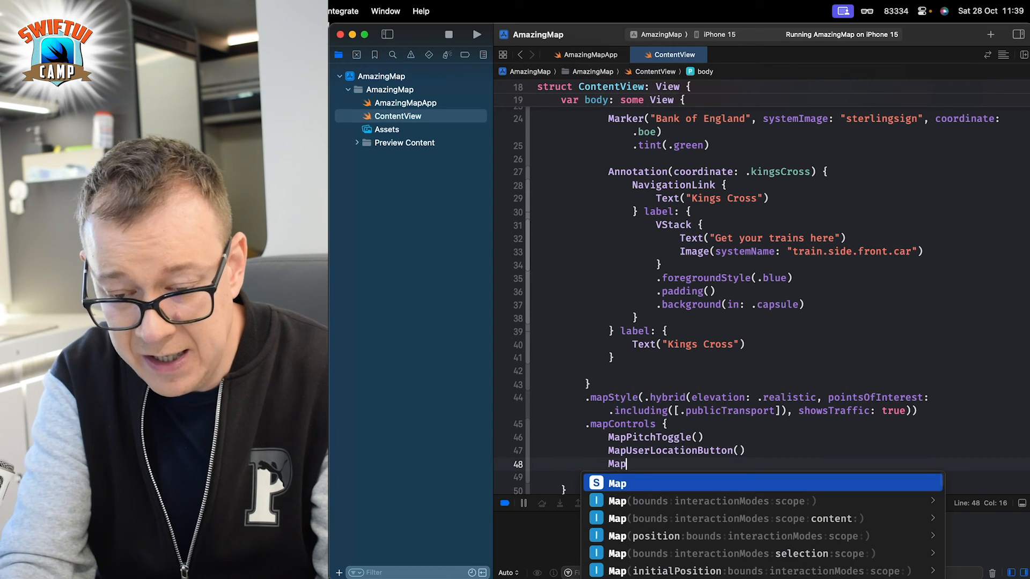
type("Compass(")
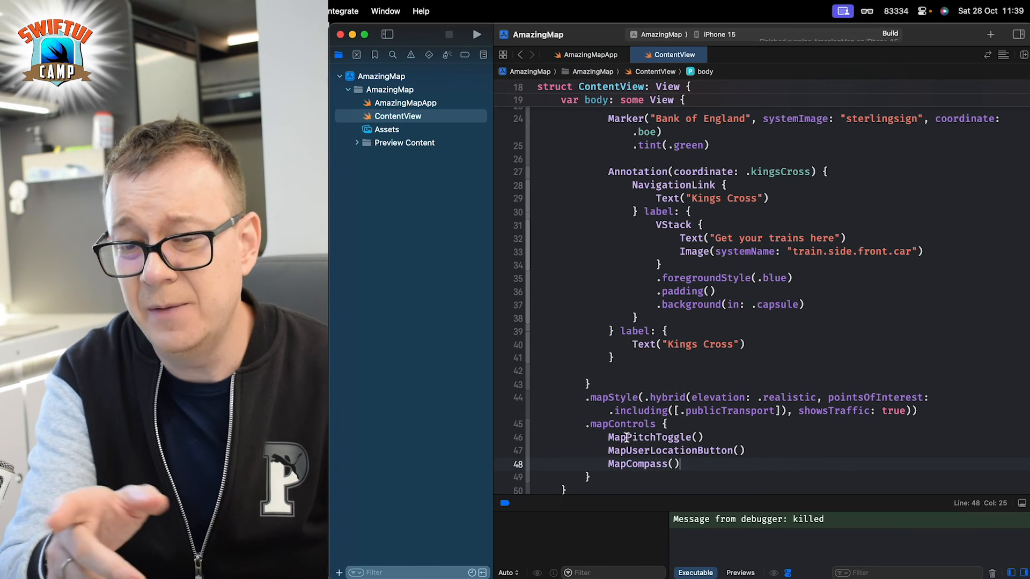
Rebuild and run the app, then switch the London map to 3D
left_click(477, 35)
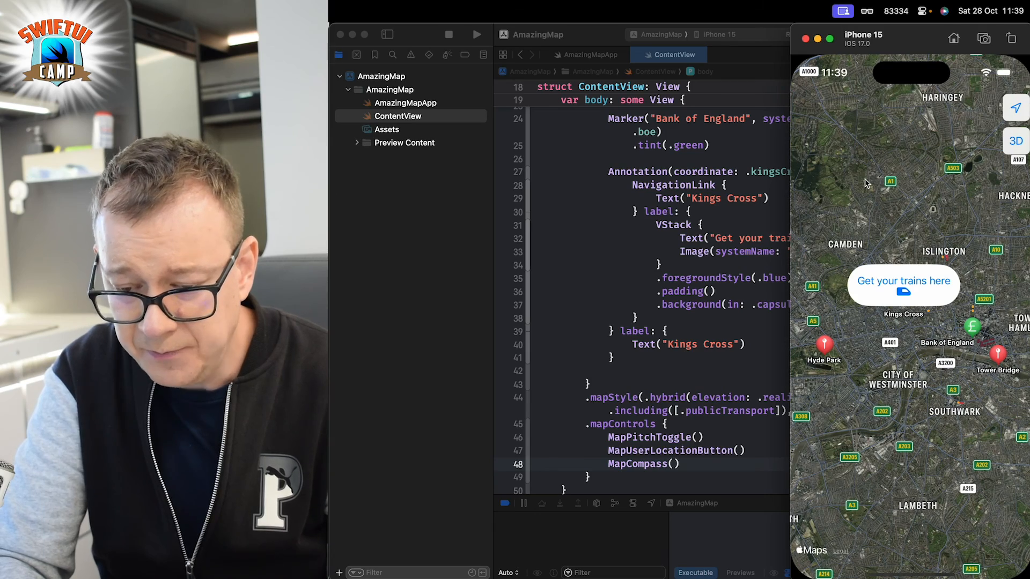
left_click(1013, 141)
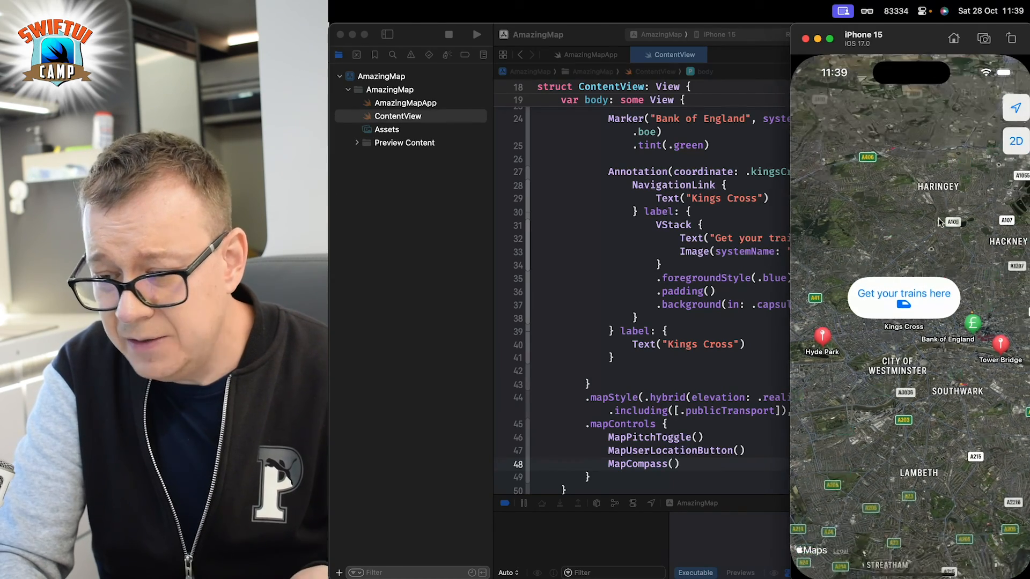